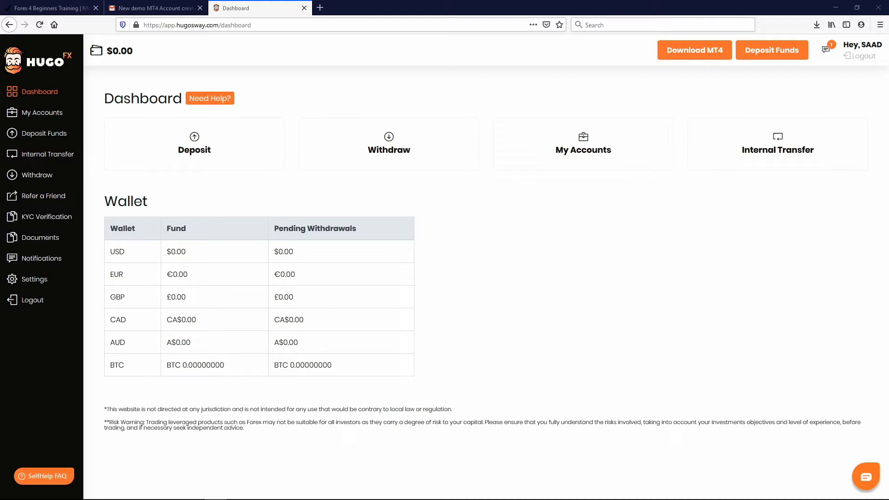
pyautogui.moveTo(726, 286)
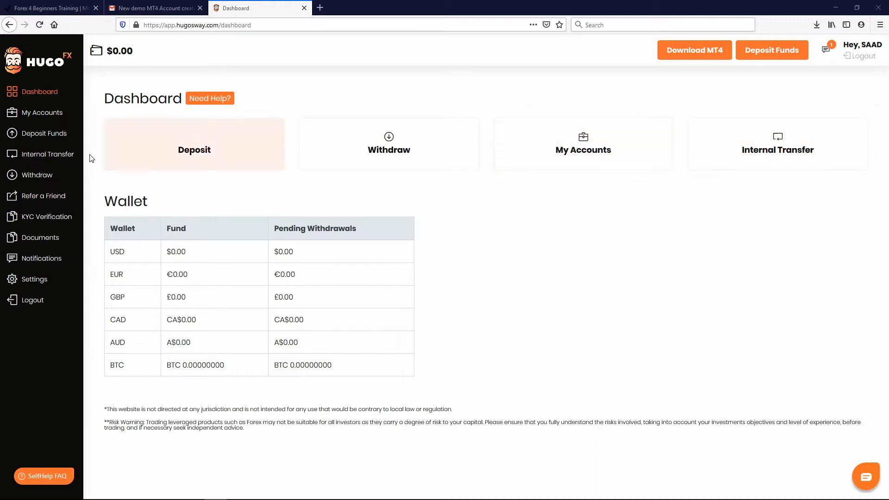
pyautogui.moveTo(35, 92)
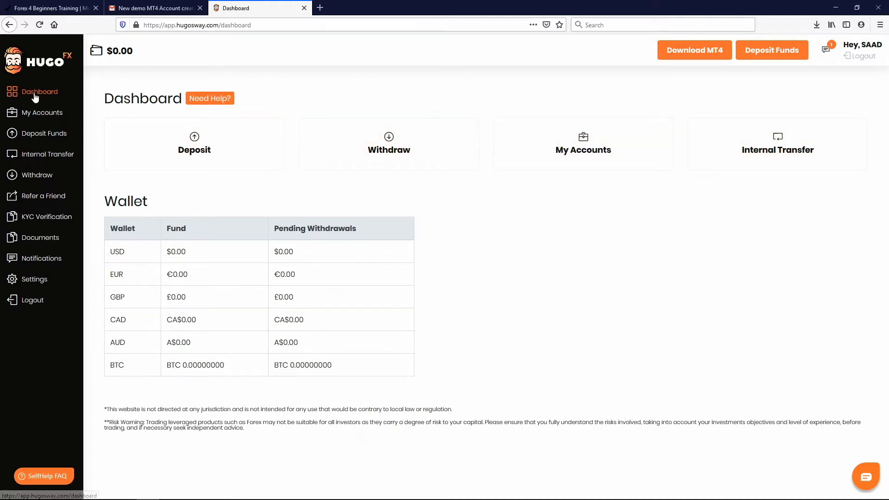
pyautogui.moveTo(20, 92)
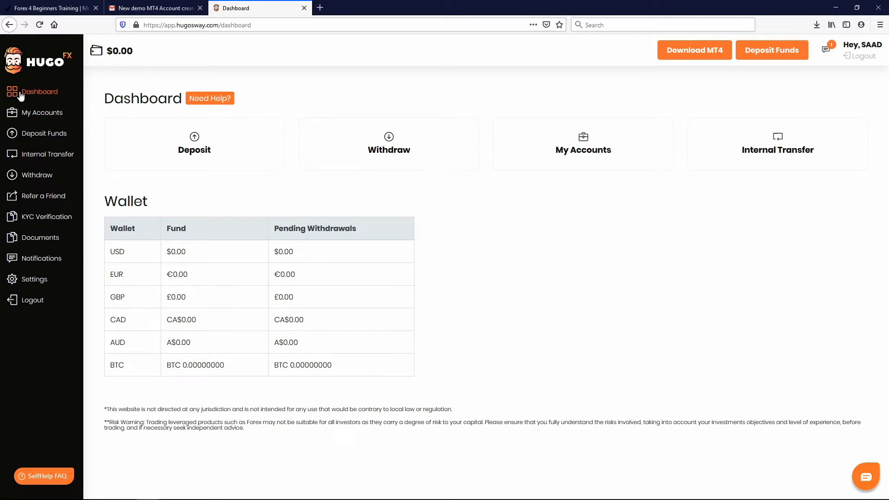
pyautogui.moveTo(728, 84)
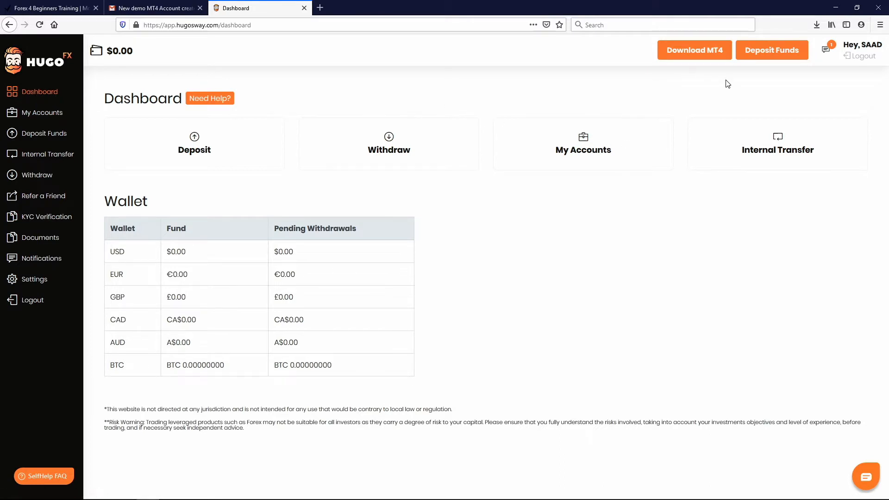
pyautogui.moveTo(623, 56)
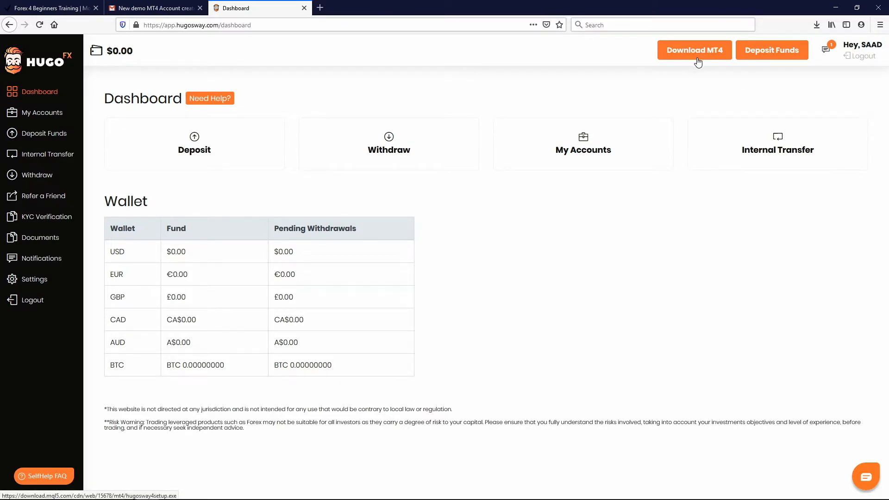
pyautogui.moveTo(698, 56)
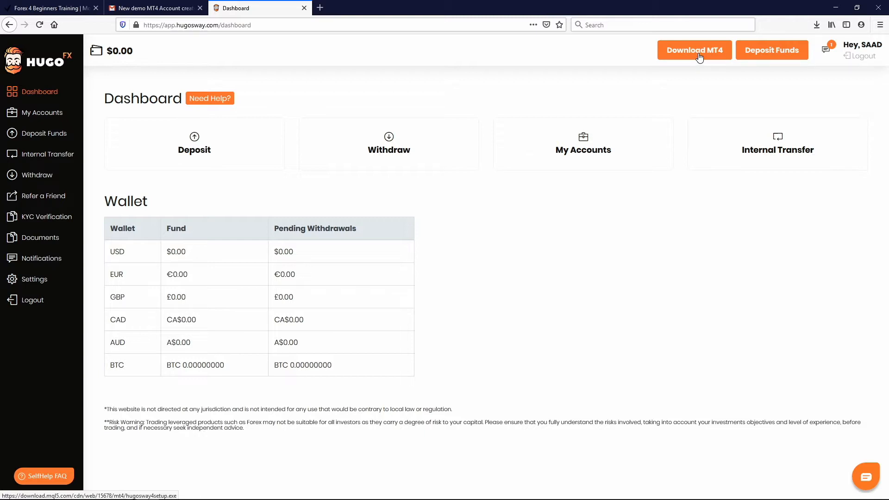
pyautogui.moveTo(669, 44)
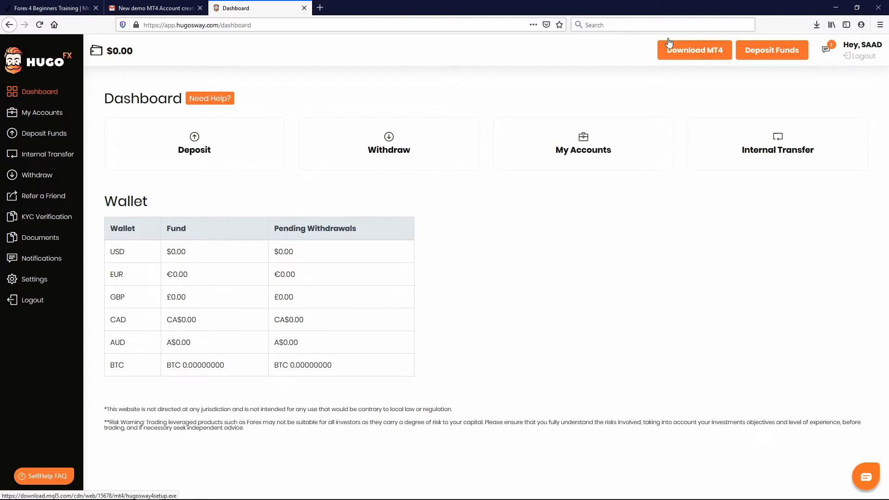
pyautogui.moveTo(676, 244)
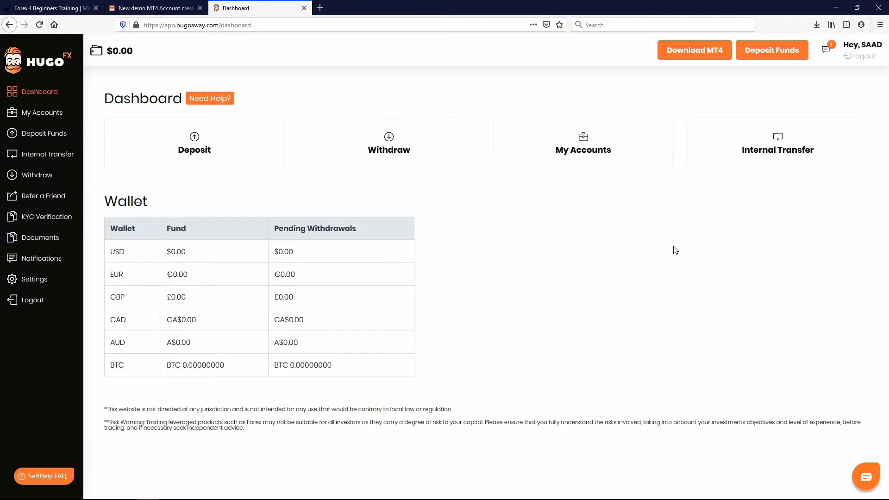
pyautogui.moveTo(694, 50)
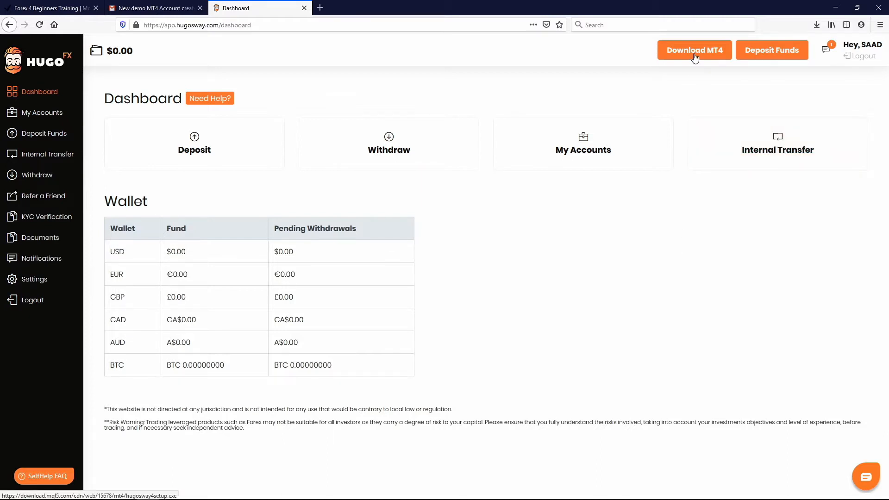
pyautogui.moveTo(686, 316)
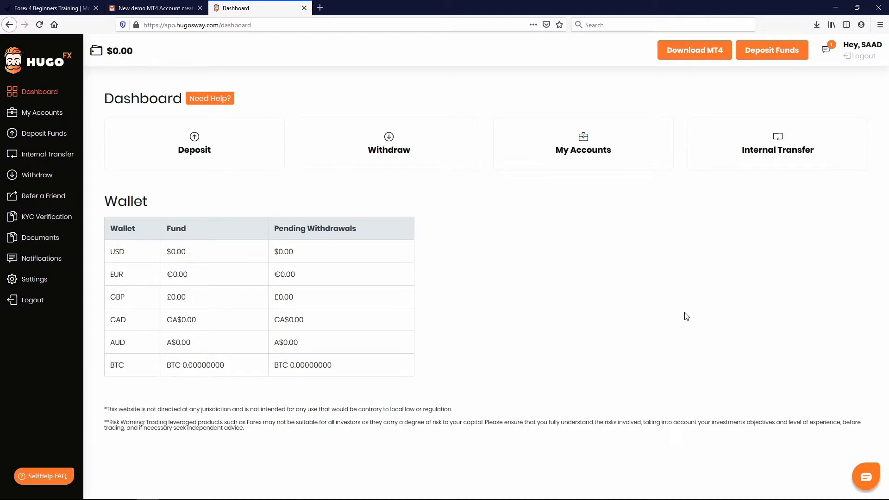
pyautogui.moveTo(693, 95)
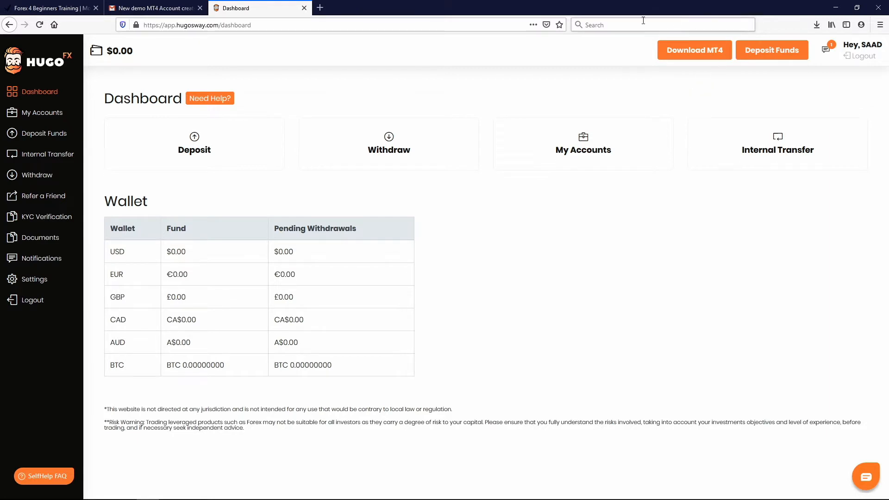
pyautogui.moveTo(694, 50)
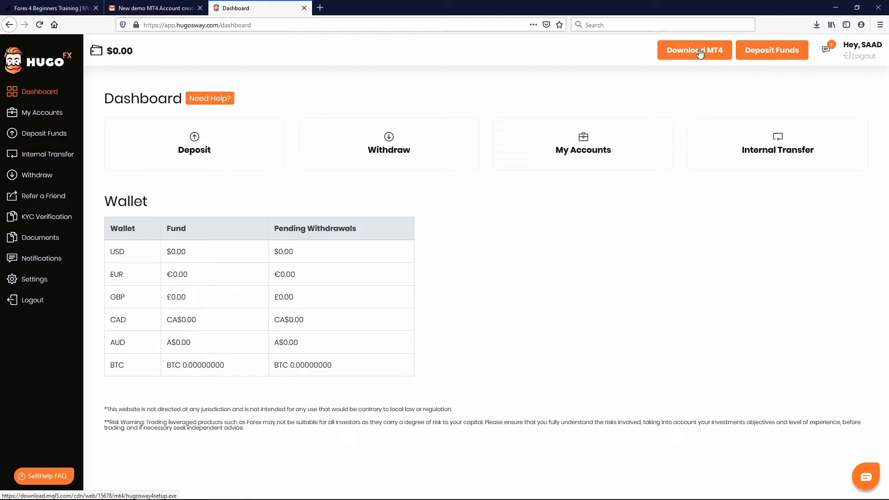
# - Download hugosway4setup.exe to disk and launch it from the Downloads panel
pyautogui.click(694, 50)
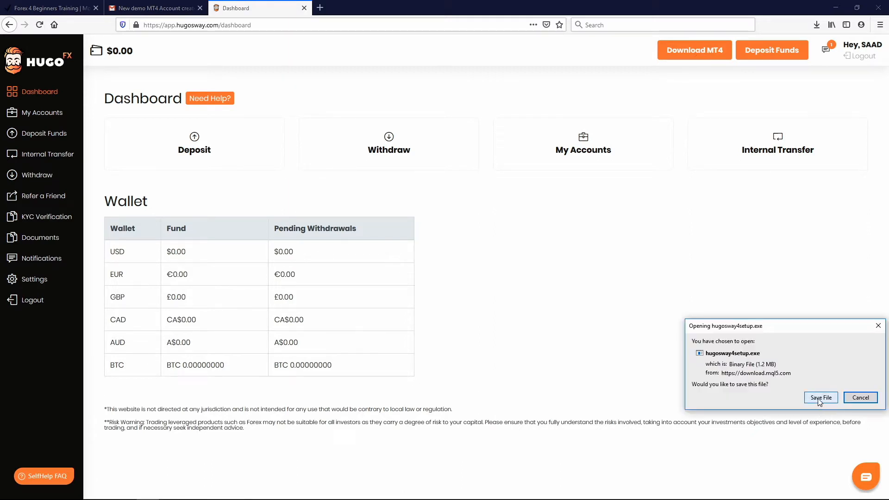
pyautogui.click(820, 397)
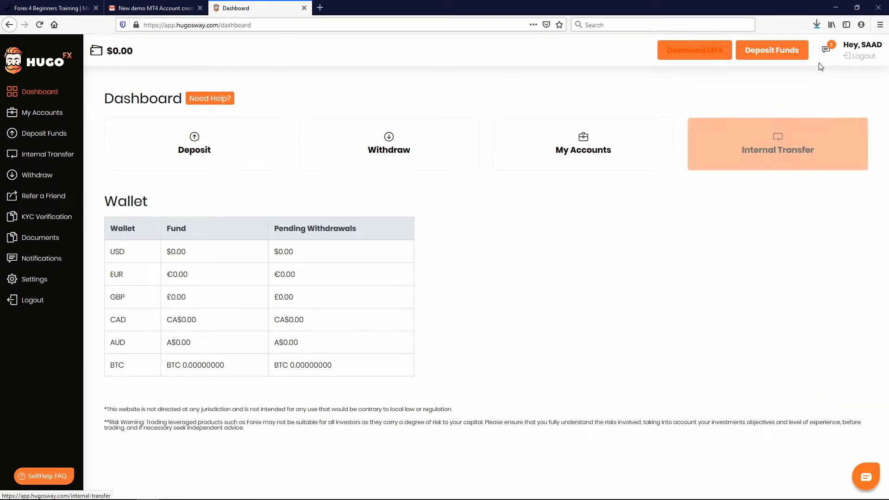
pyautogui.moveTo(833, 14)
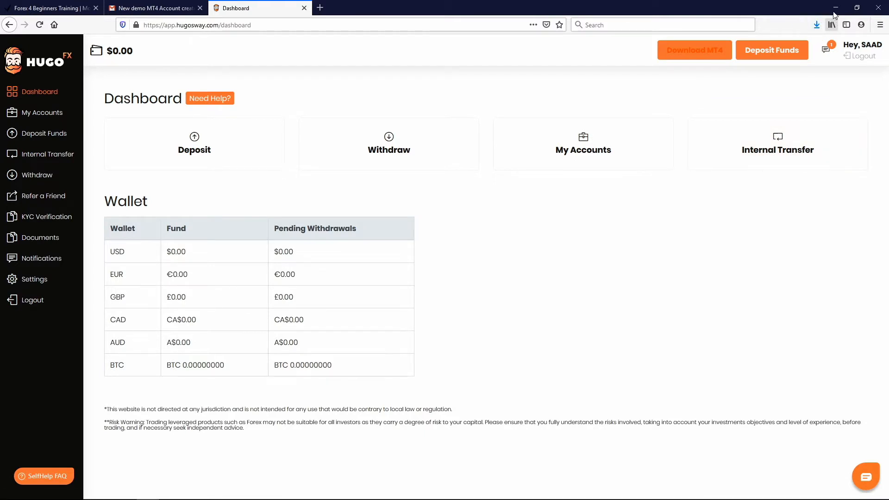
pyautogui.click(817, 24)
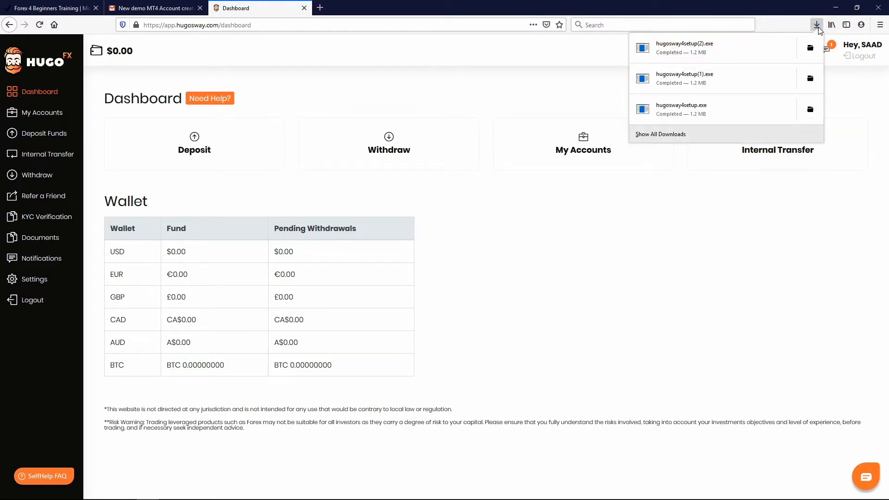
pyautogui.moveTo(698, 48)
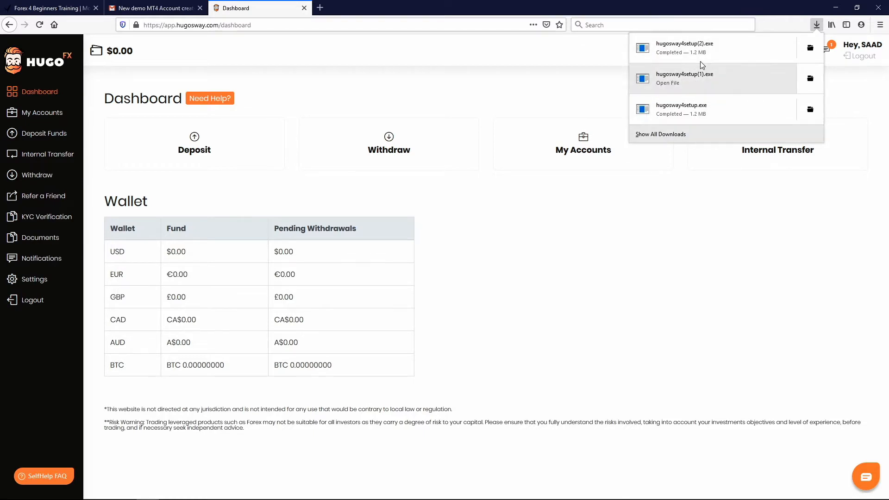
pyautogui.moveTo(689, 109)
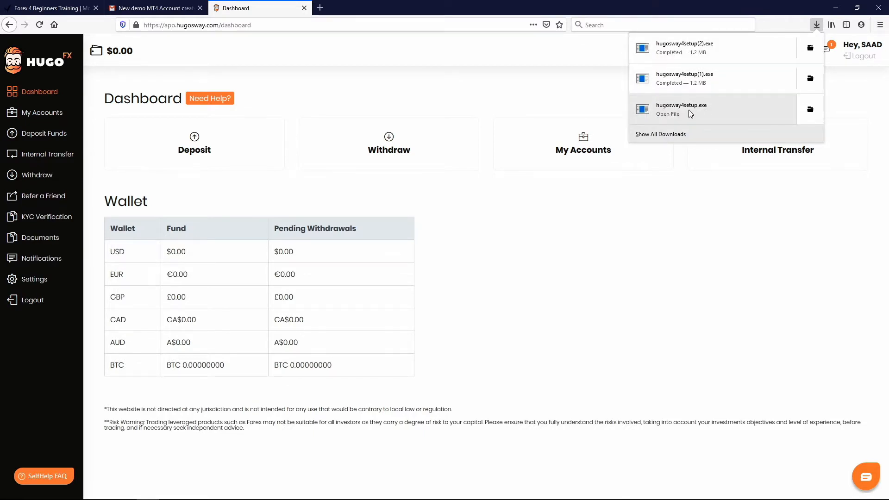
pyautogui.click(668, 113)
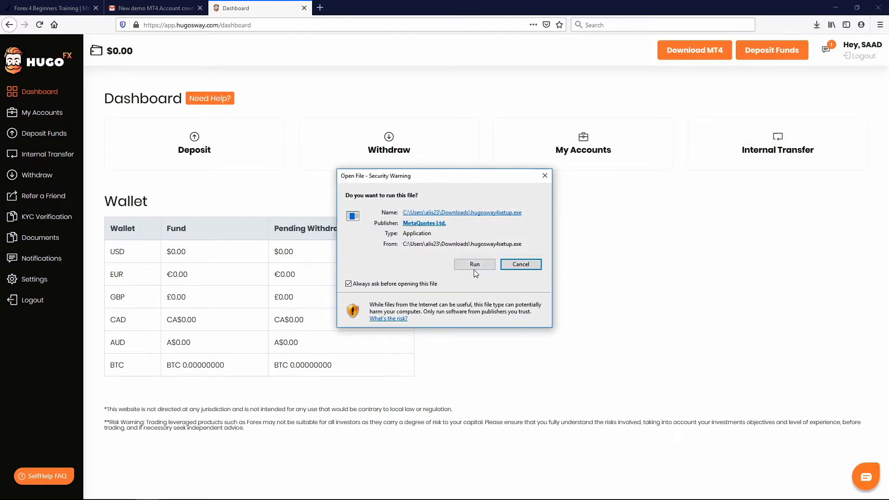
# - Run the installer, accept the license, and finish the MetaTrader 4 installation
pyautogui.click(475, 264)
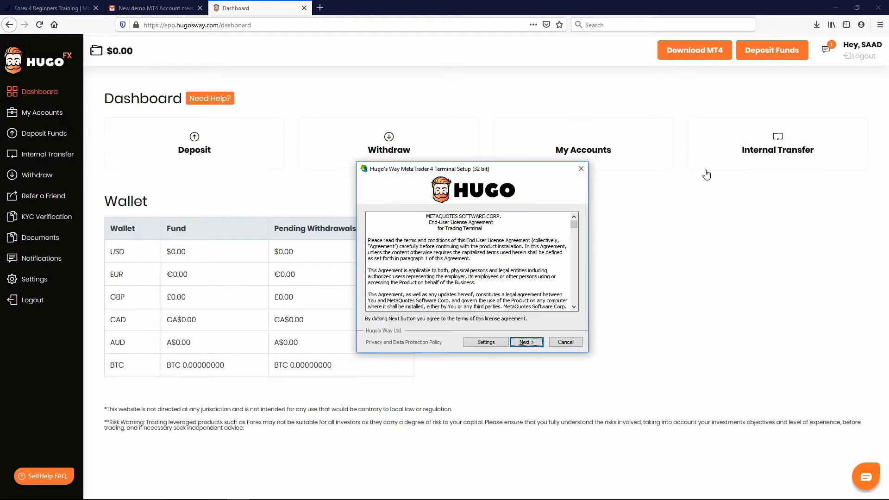
pyautogui.moveTo(636, 282)
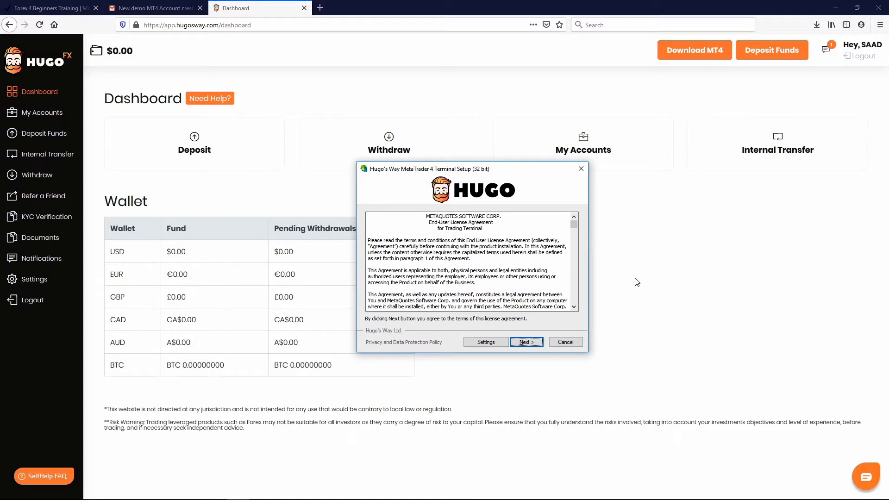
pyautogui.moveTo(468, 275)
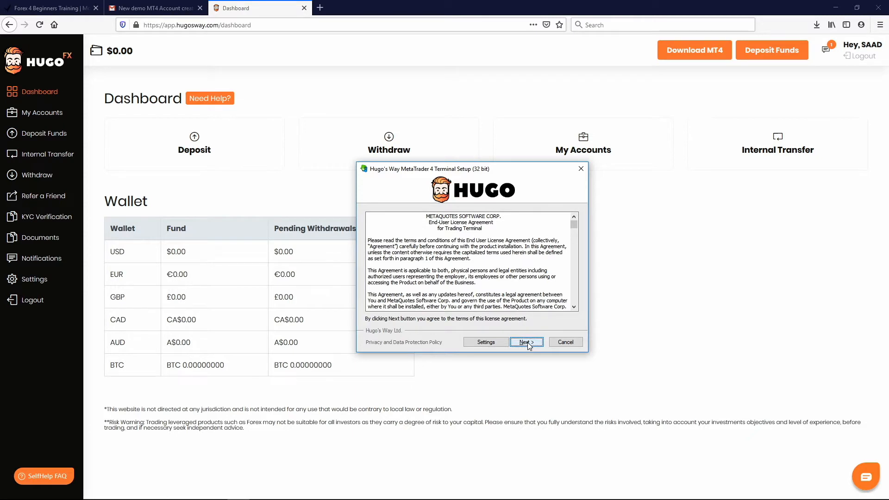
pyautogui.click(526, 342)
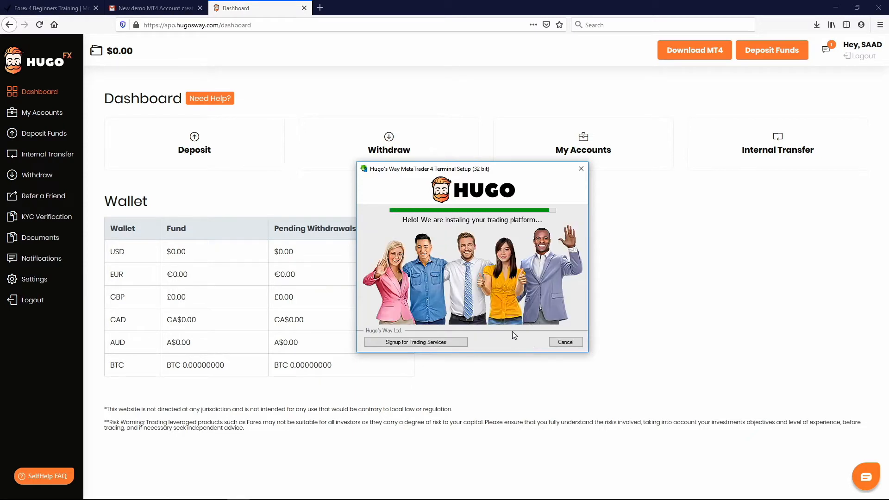
pyautogui.moveTo(513, 251)
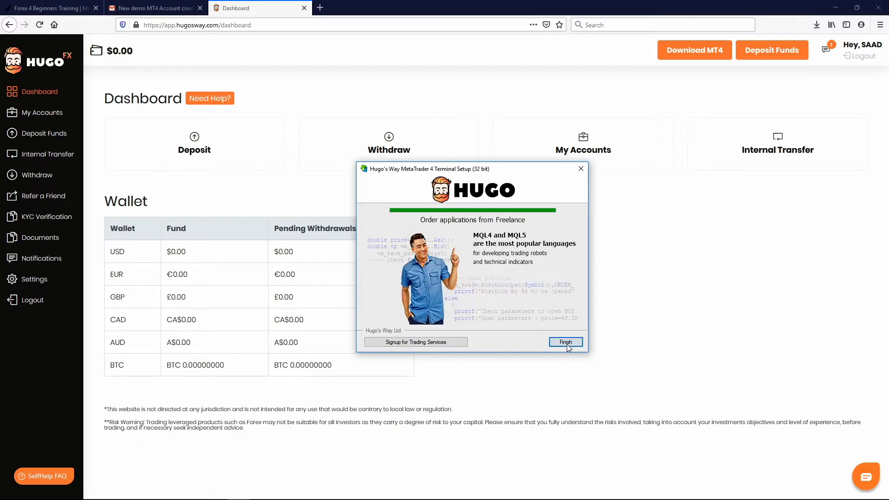
pyautogui.click(565, 342)
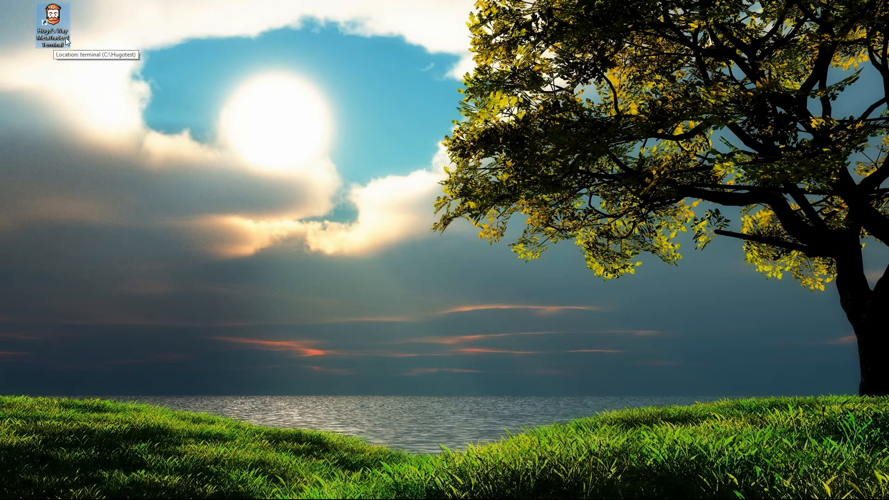
# - Launch the Hugo's Way MetaTrader 4 Terminal from its desktop shortcut
pyautogui.doubleClick(50, 23)
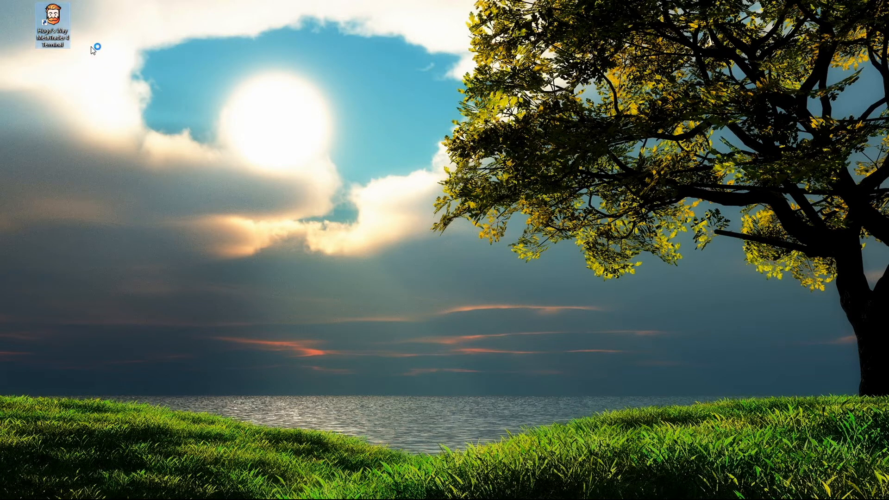
pyautogui.doubleClick(50, 23)
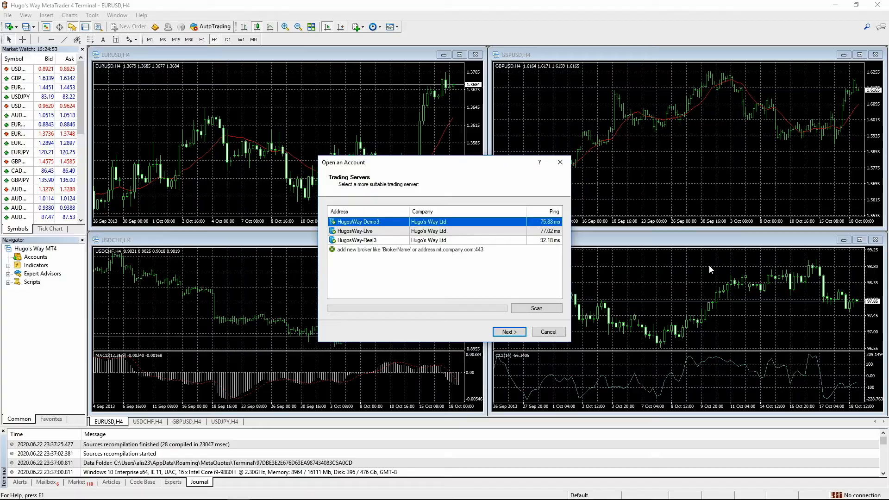
pyautogui.moveTo(705, 272)
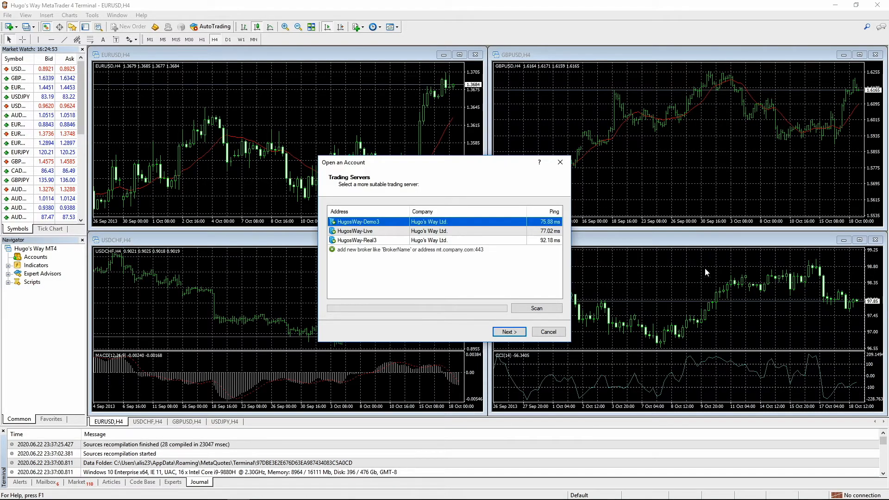
pyautogui.moveTo(454, 274)
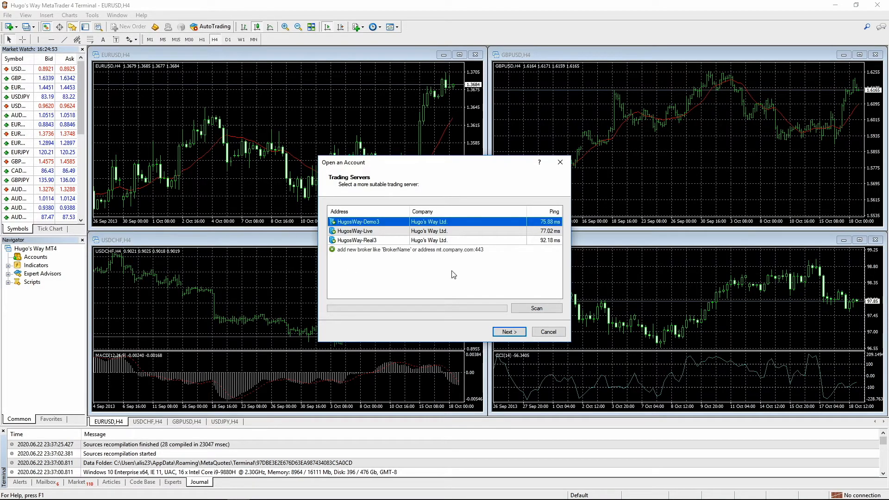
pyautogui.moveTo(490, 180)
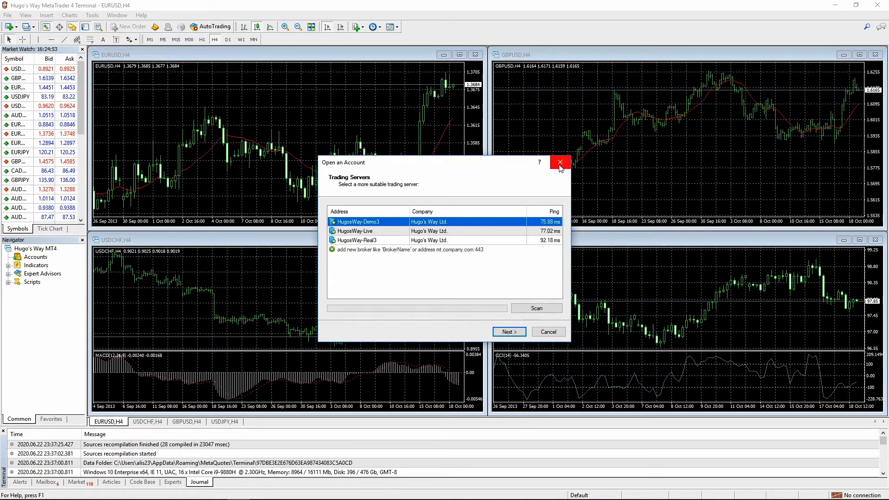
# - Dismiss the trading server prompt and switch the Terminal panel to Alerts
pyautogui.click(560, 163)
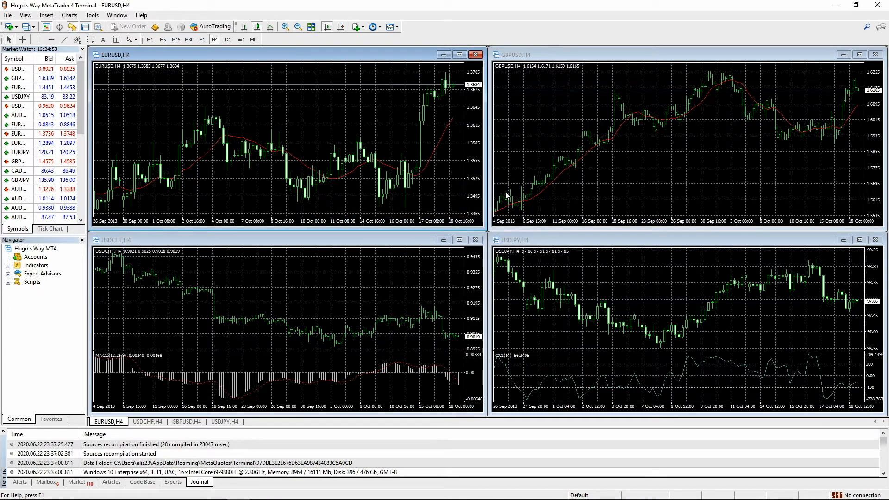
pyautogui.moveTo(537, 159)
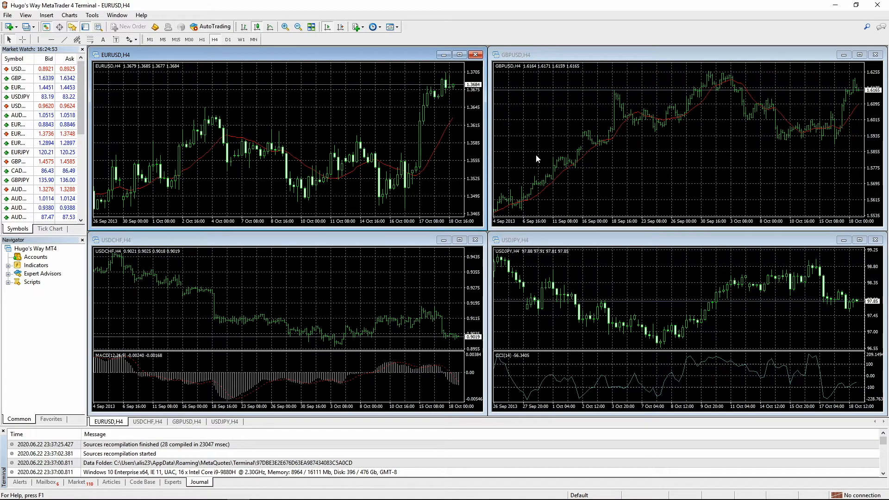
pyautogui.moveTo(234, 103)
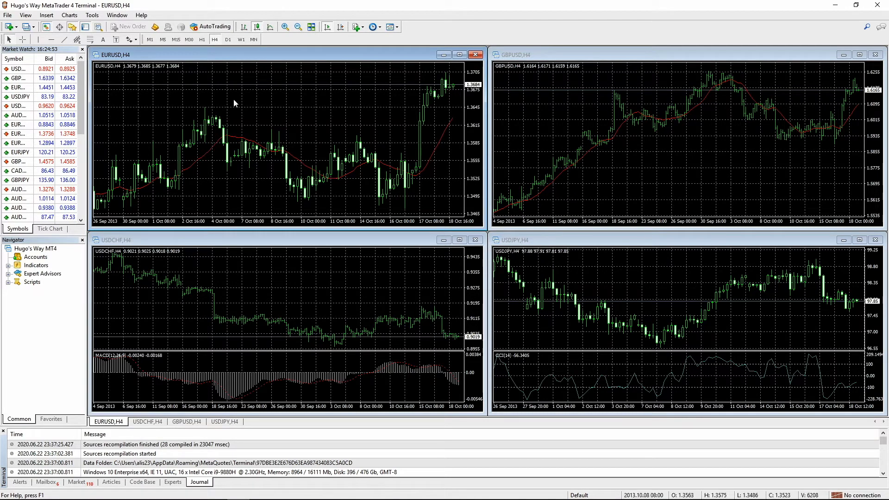
pyautogui.moveTo(407, 157)
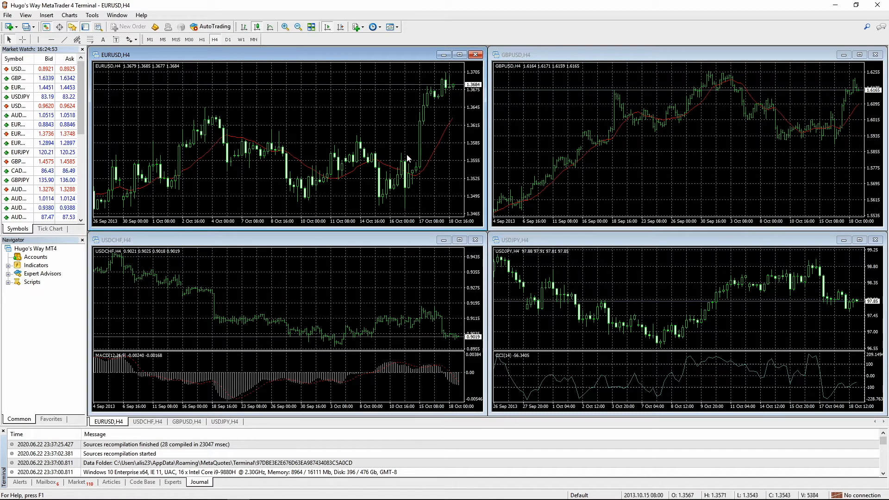
pyautogui.moveTo(407, 189)
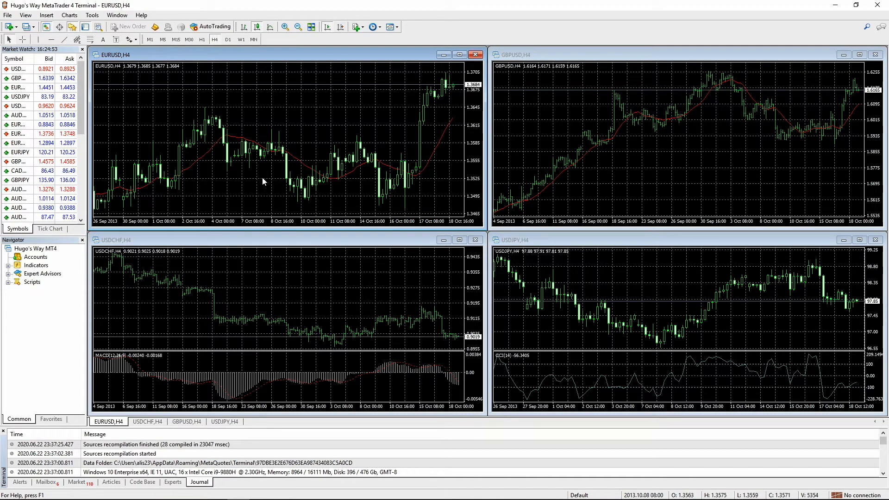
pyautogui.moveTo(548, 483)
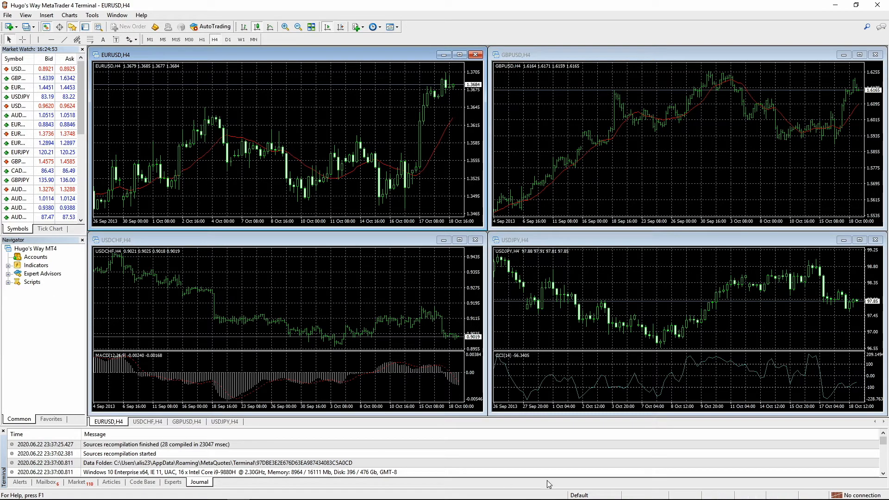
pyautogui.moveTo(193, 294)
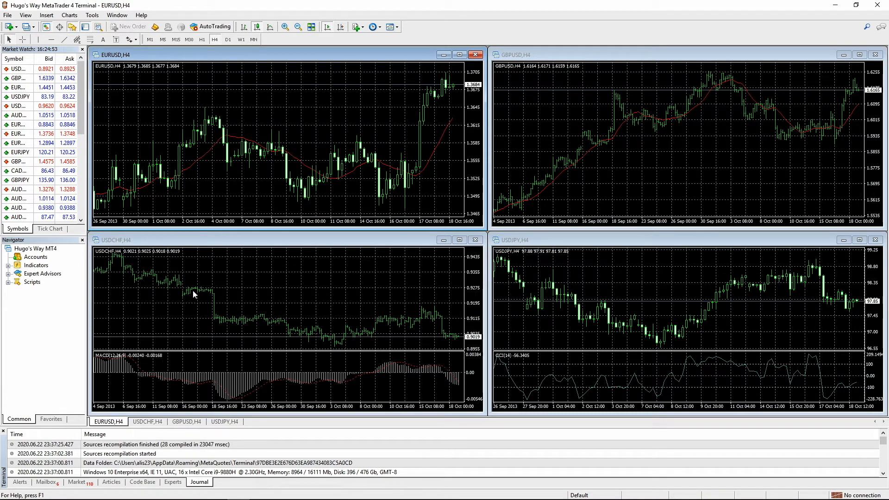
pyautogui.moveTo(226, 253)
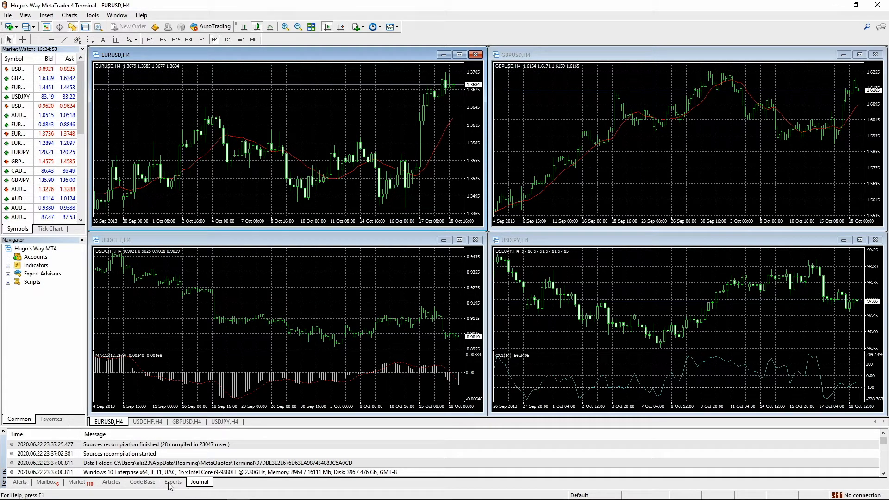
pyautogui.click(19, 481)
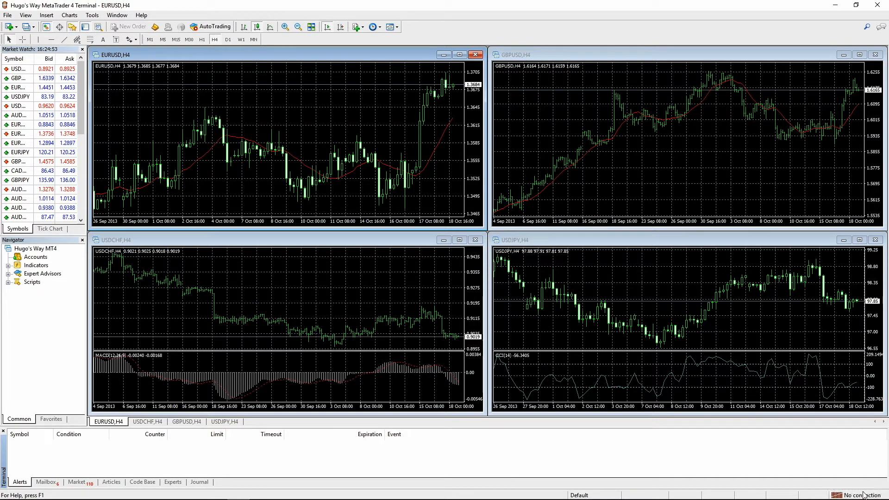
pyautogui.moveTo(862, 495)
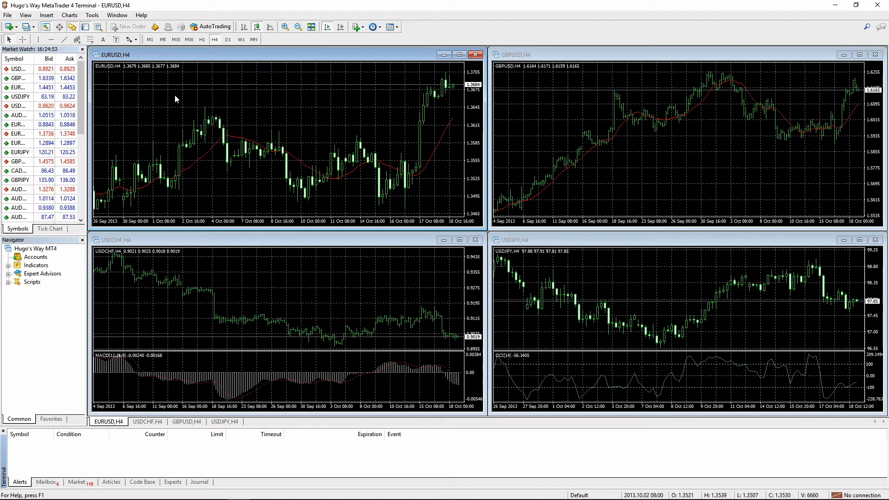
pyautogui.moveTo(284, 380)
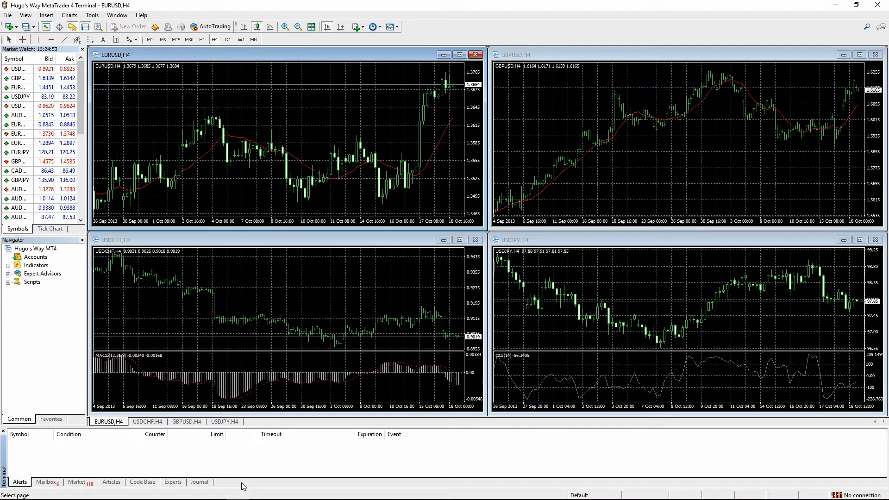
pyautogui.moveTo(82, 102)
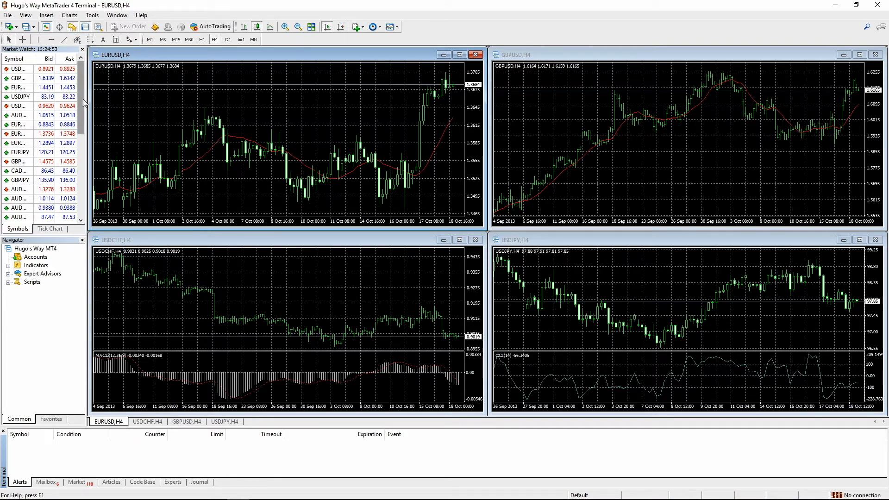
pyautogui.moveTo(172, 110)
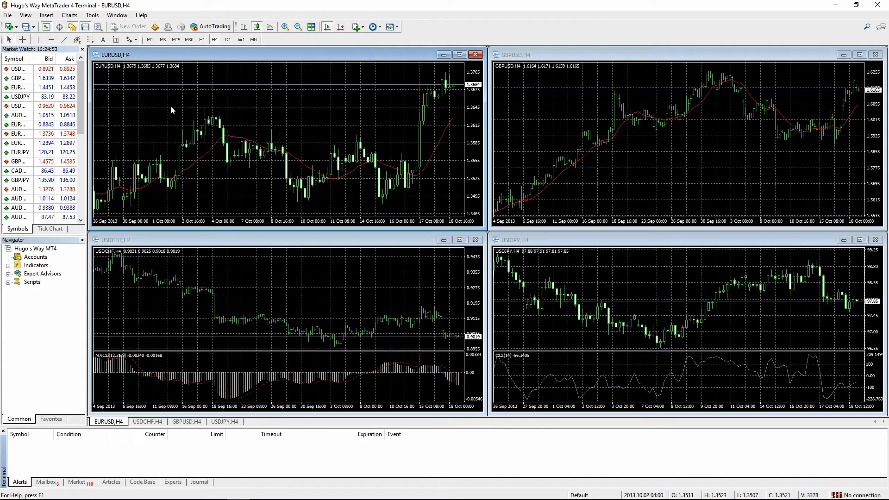
# - Choose Login to Trade Account from the File menu
pyautogui.click(8, 16)
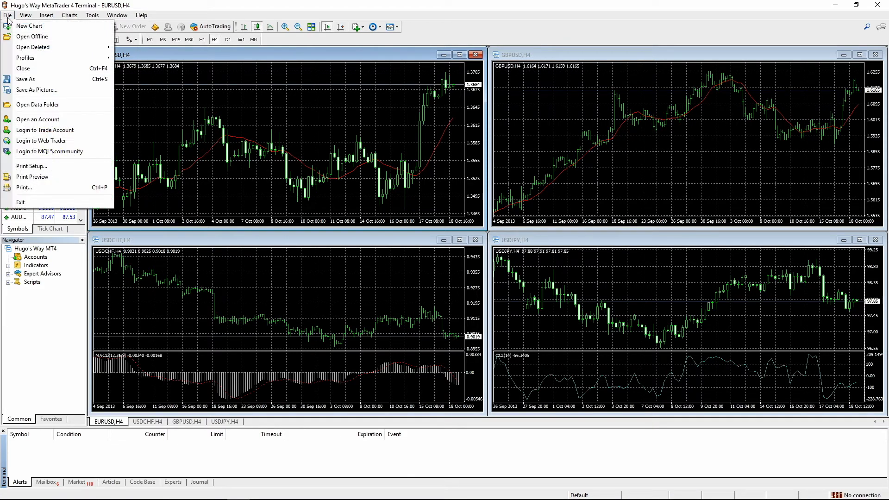
pyautogui.moveTo(44, 130)
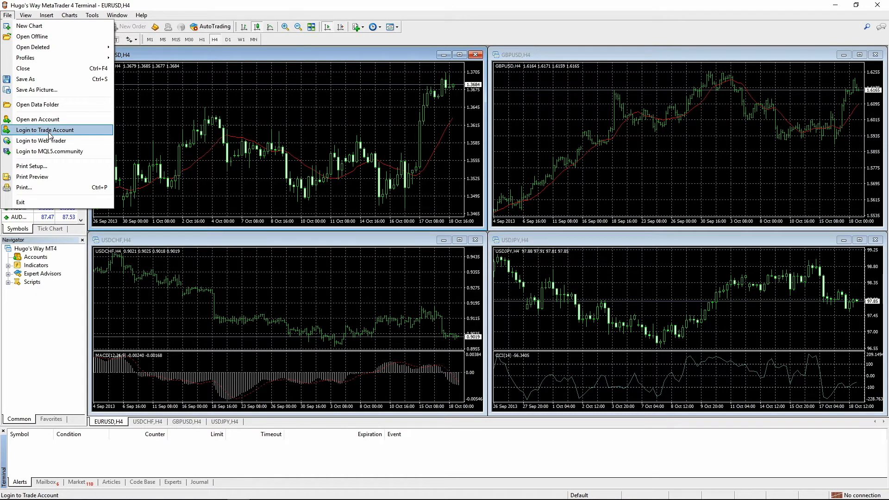
pyautogui.click(44, 130)
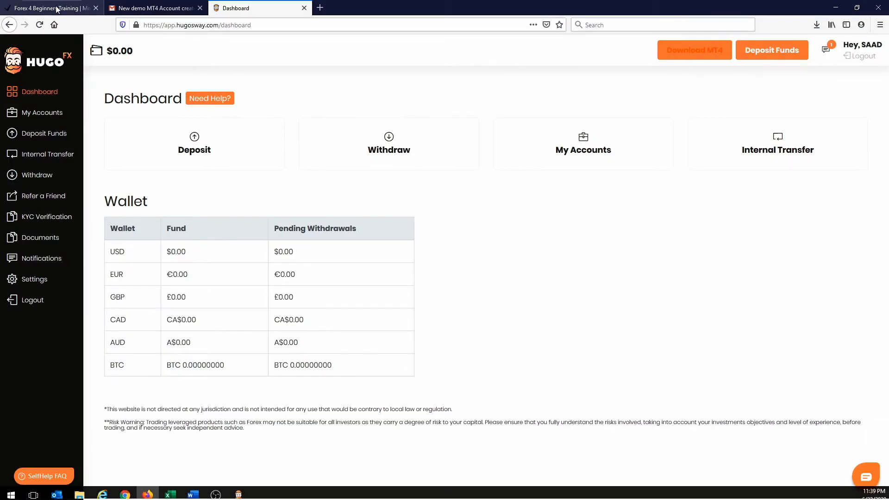
# - Copy the Demo Account No from the MT4 demo account email in Gmail
pyautogui.click(153, 9)
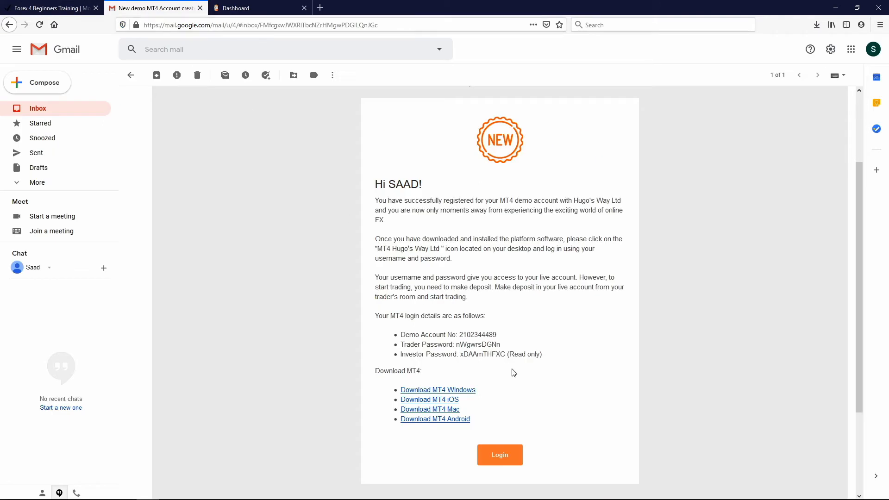
pyautogui.moveTo(419, 342)
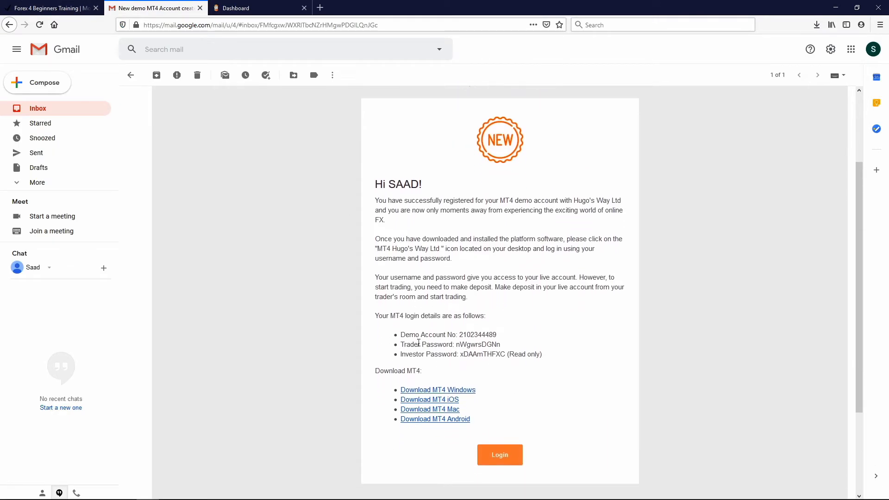
pyautogui.scroll(-3)
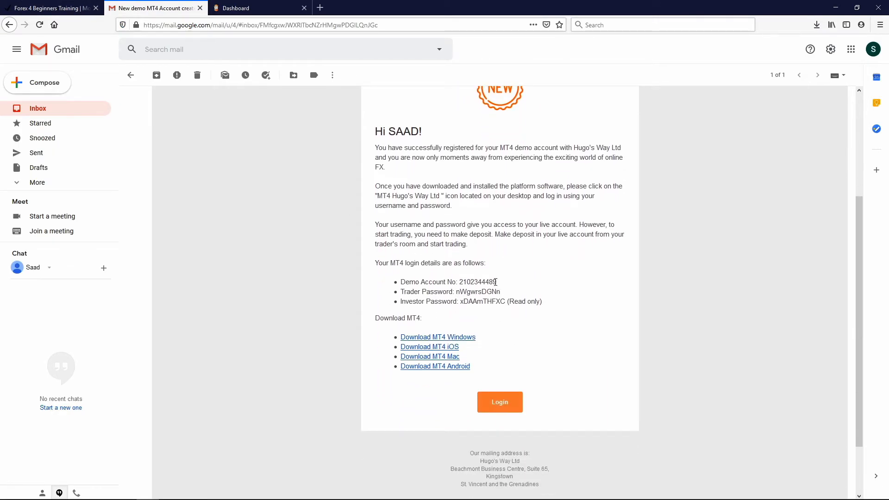
pyautogui.rightClick(478, 282)
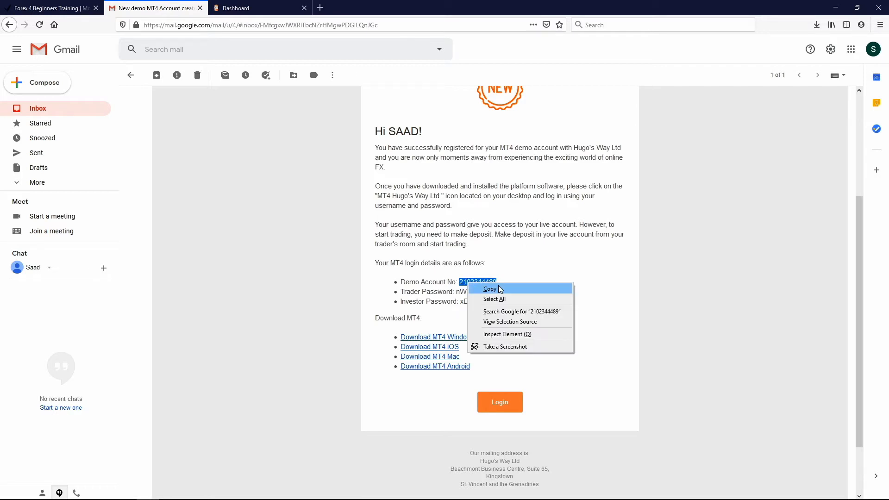
pyautogui.click(489, 289)
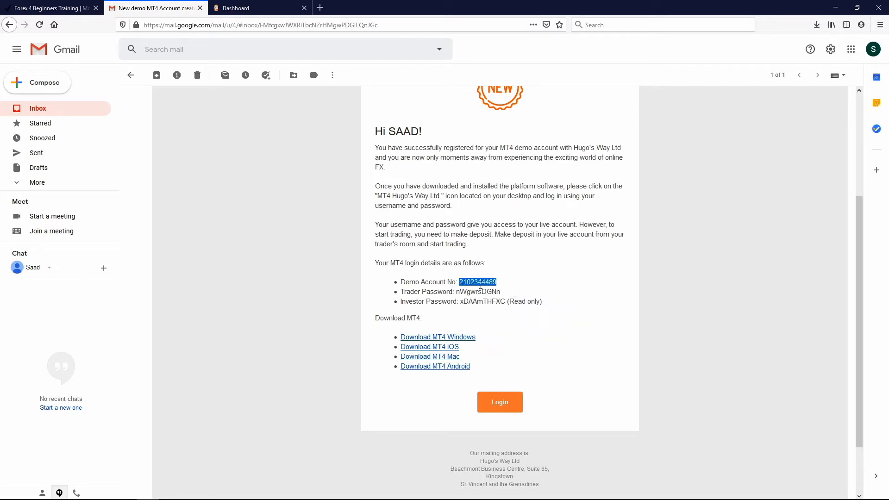
pyautogui.rightClick(478, 282)
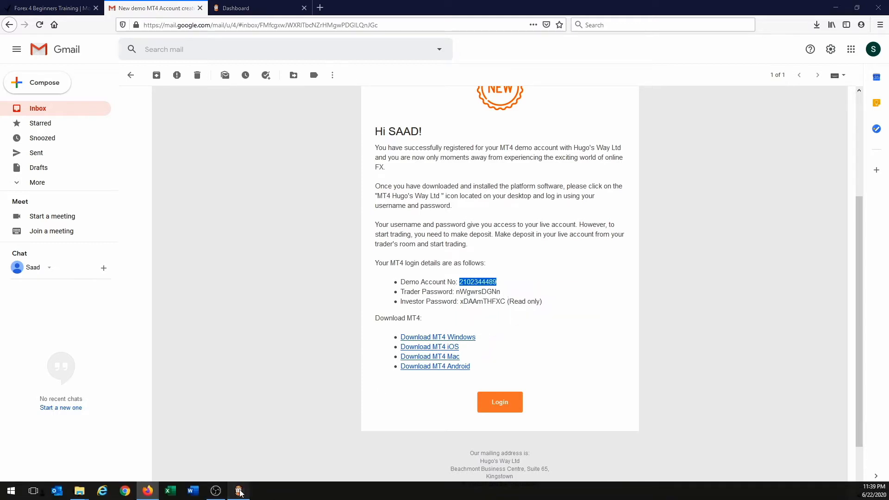
# - Paste the demo account number into the Login field, correcting a doubled paste
pyautogui.click(239, 490)
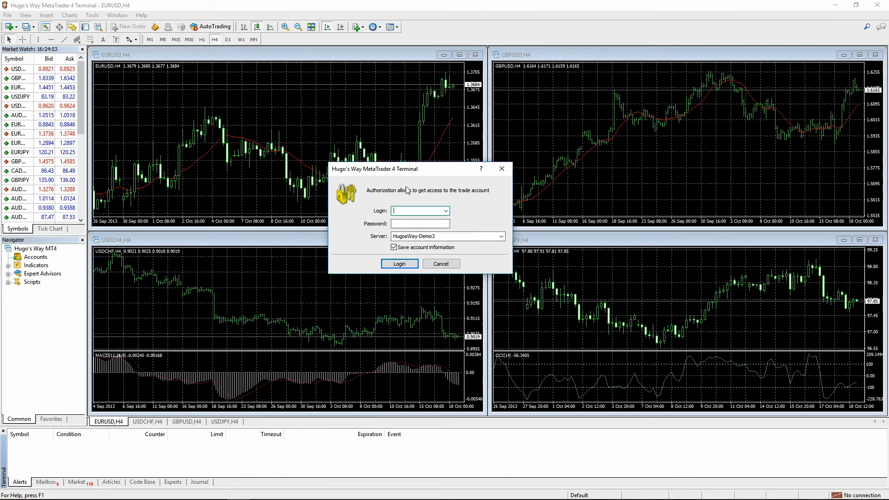
pyautogui.rightClick(420, 210)
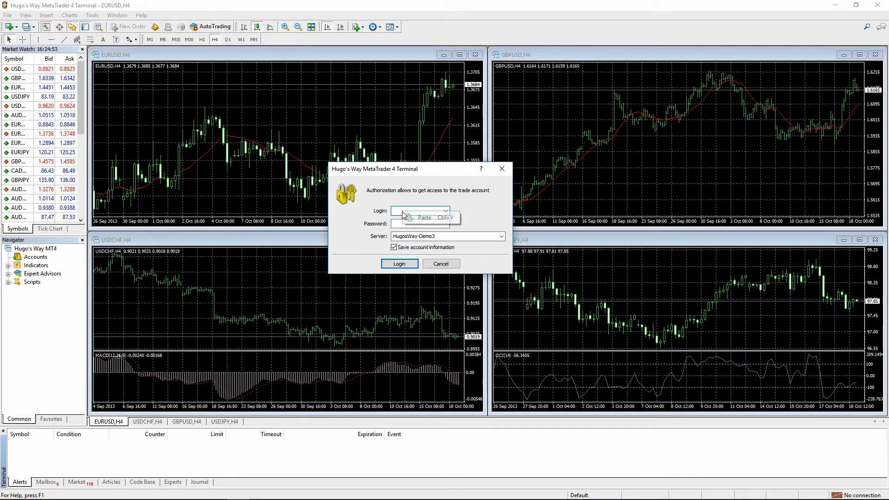
pyautogui.click(424, 217)
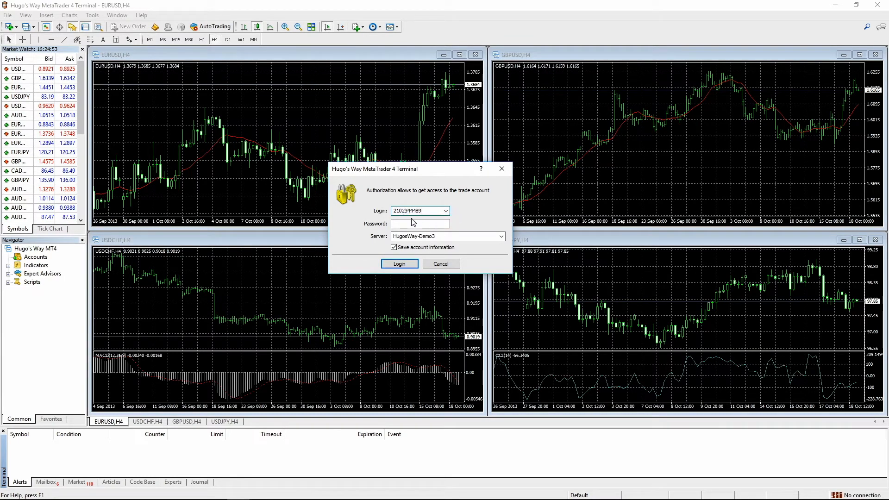
pyautogui.rightClick(417, 211)
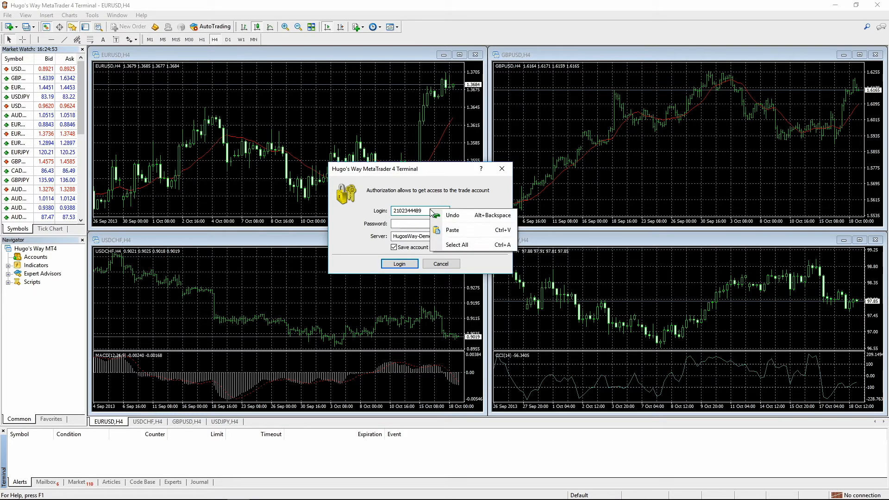
pyautogui.moveTo(456, 234)
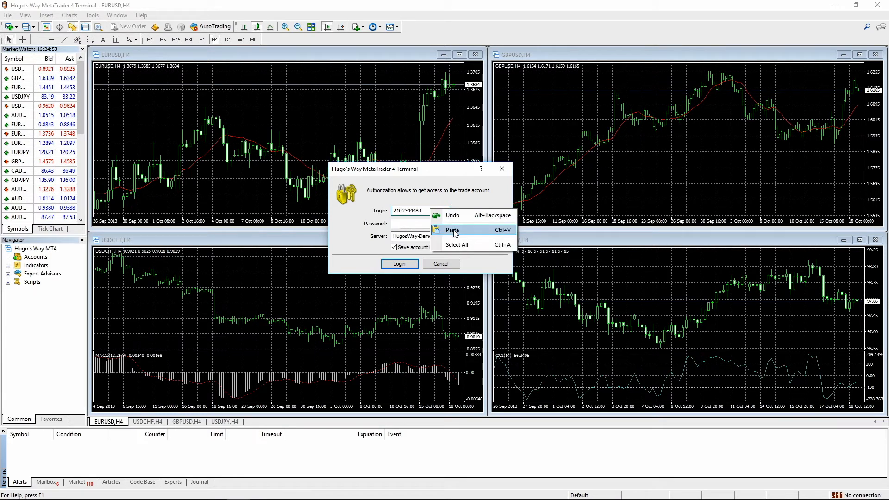
pyautogui.click(453, 229)
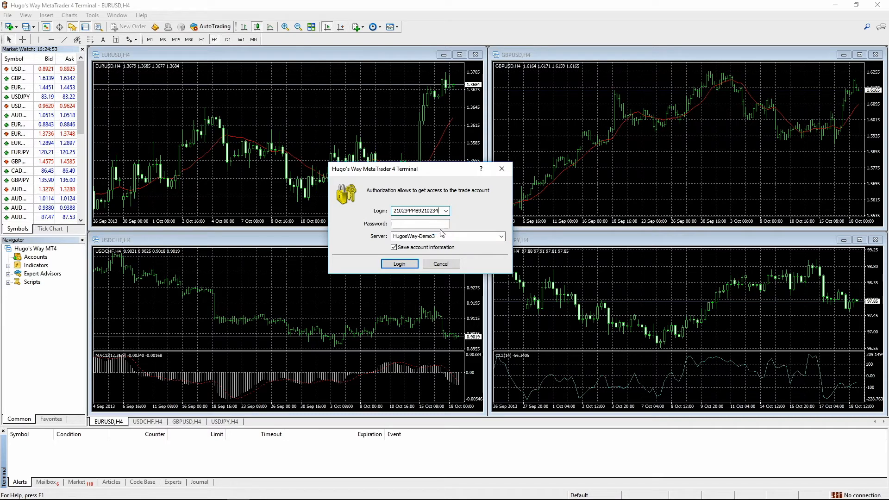
pyautogui.tripleClick(419, 211)
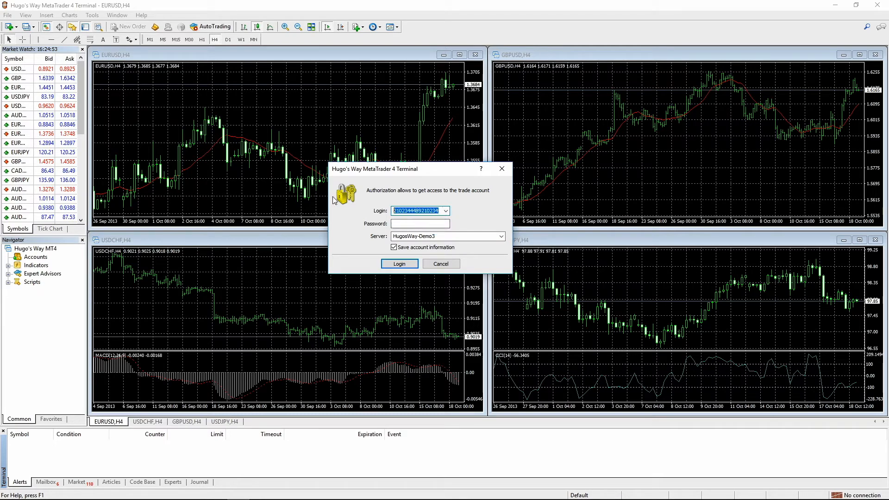
pyautogui.rightClick(416, 210)
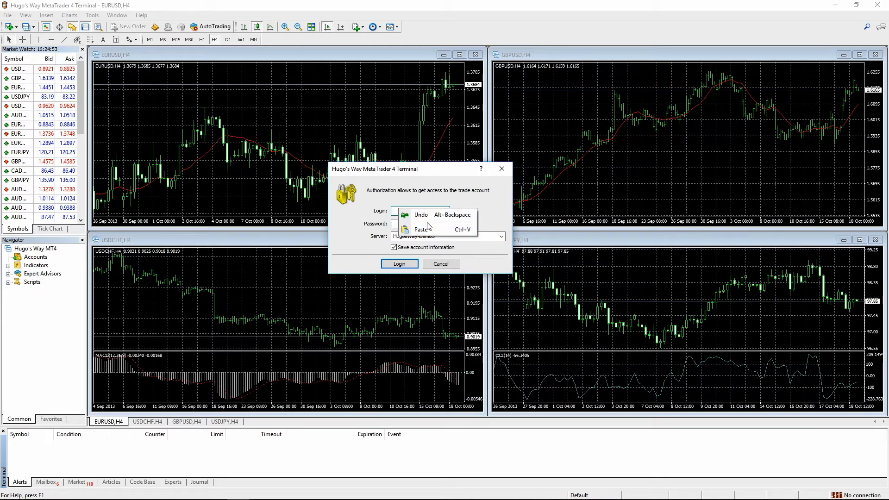
pyautogui.click(421, 228)
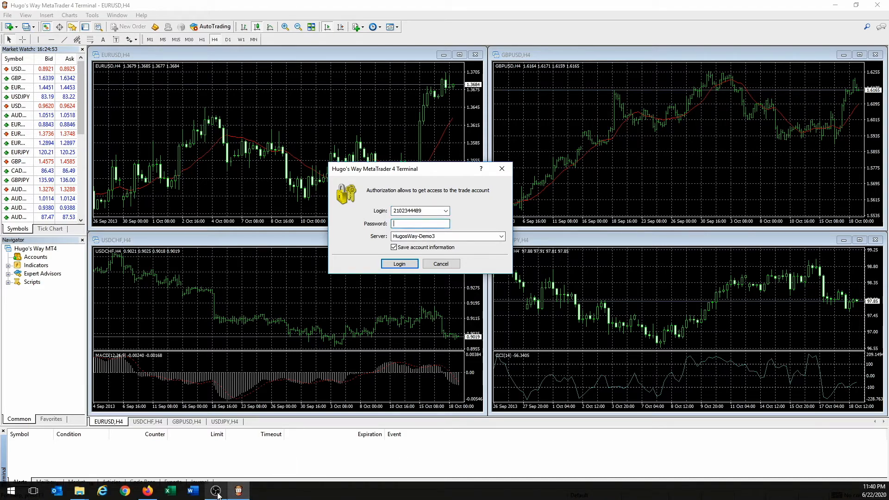
# - Select the Trader Password in the Gmail demo account email
pyautogui.click(102, 491)
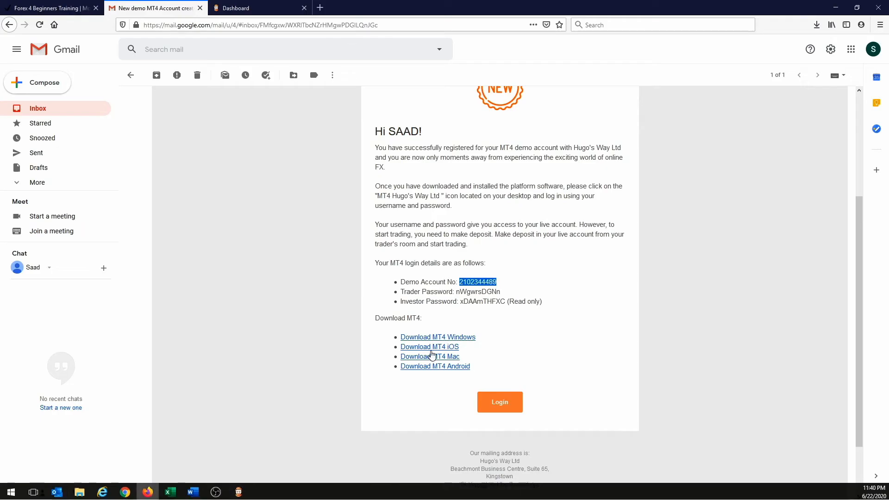
pyautogui.doubleClick(478, 292)
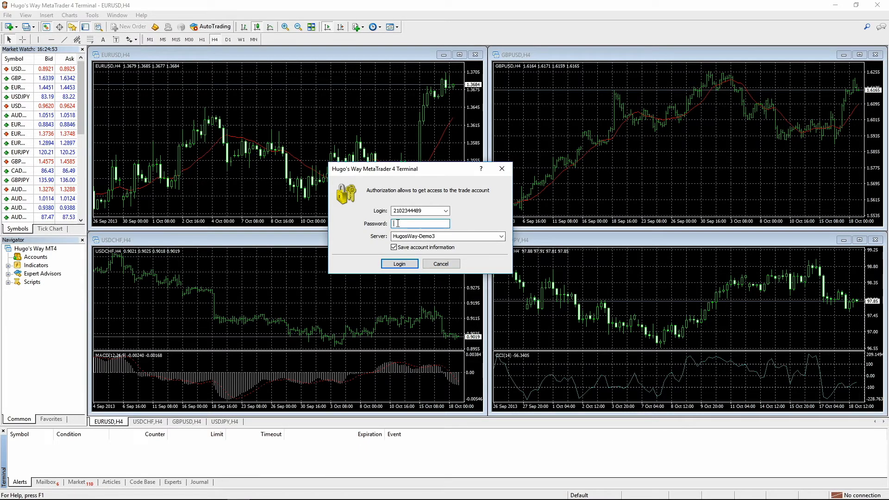
# - Paste the trader password and select the HugosWay-Demo3 server
pyautogui.rightClick(420, 223)
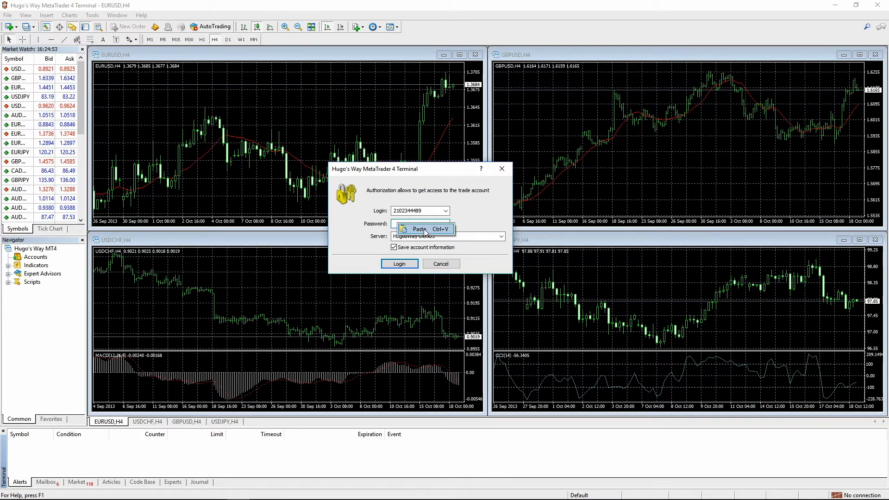
pyautogui.click(419, 228)
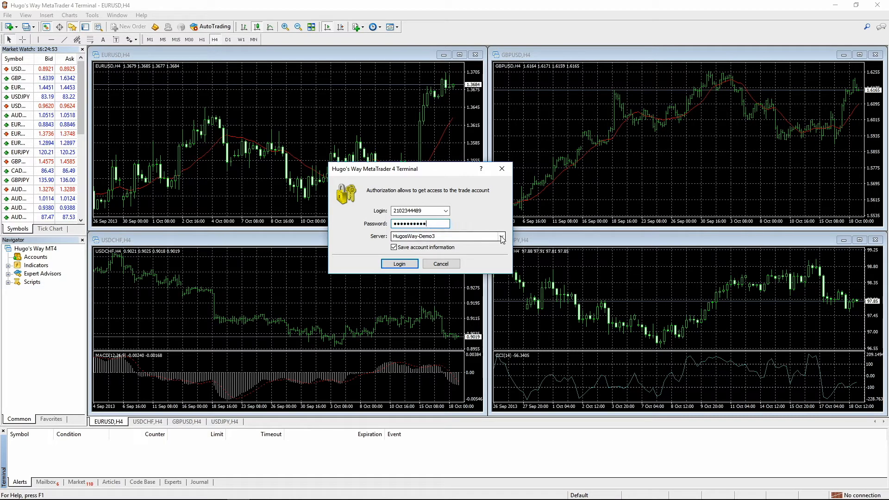
pyautogui.click(501, 237)
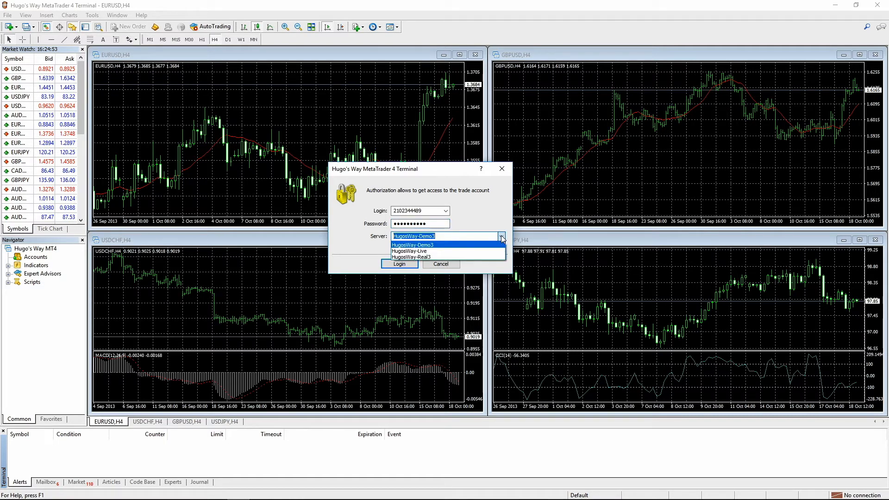
pyautogui.moveTo(433, 251)
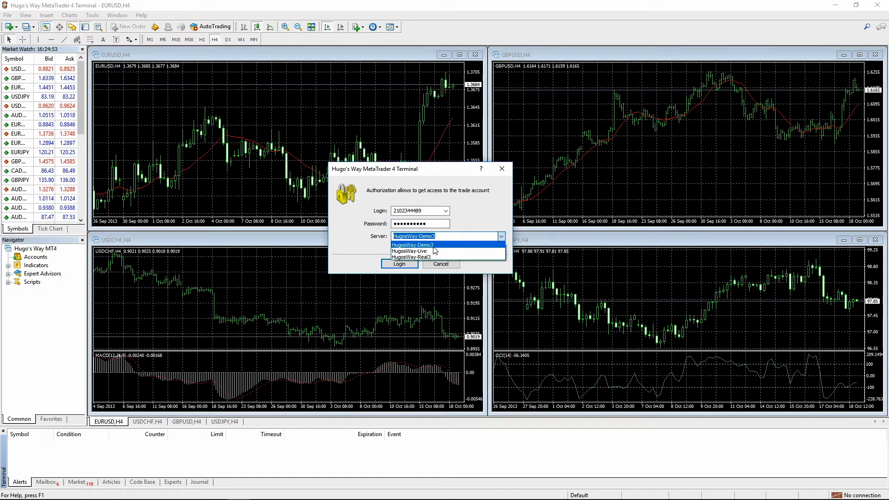
pyautogui.moveTo(427, 257)
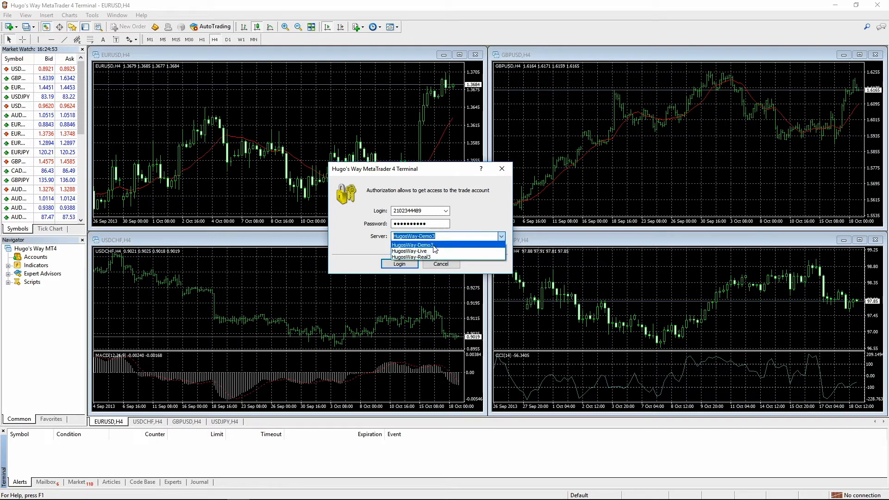
pyautogui.click(413, 245)
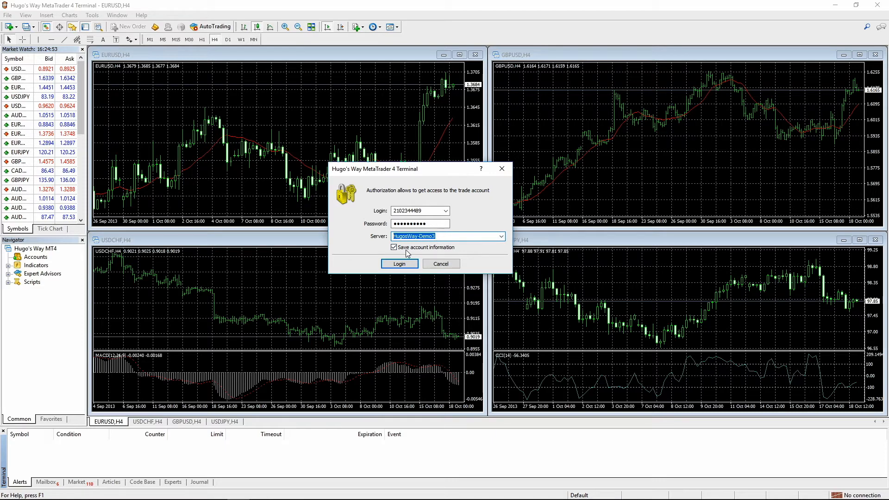
pyautogui.moveTo(430, 253)
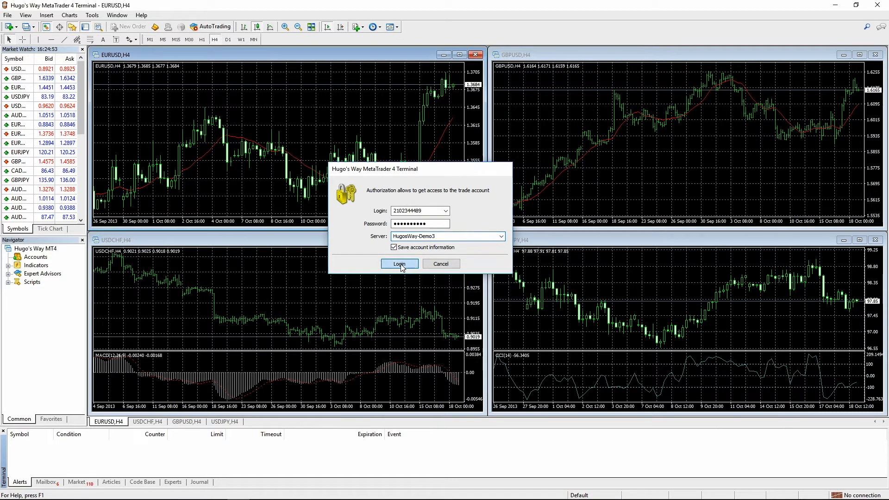
# - Log in, show the Trade tab with the 500 USD balance, and check connection status
pyautogui.click(399, 264)
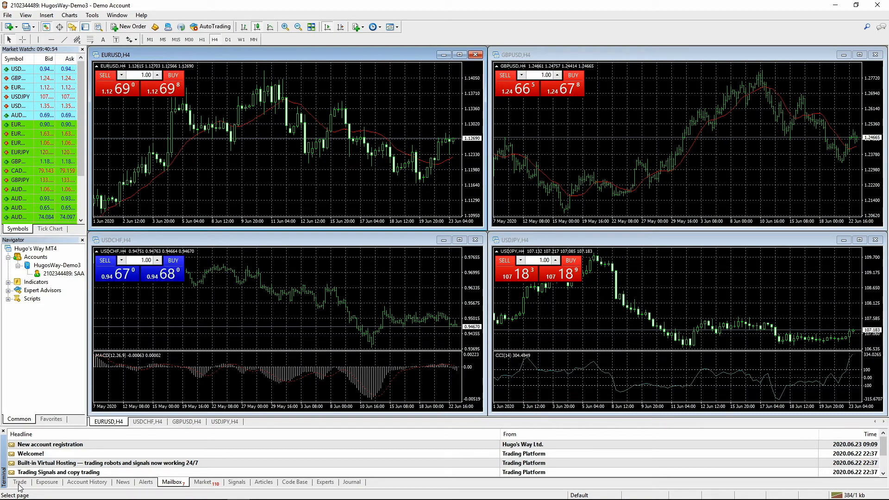
pyautogui.click(20, 482)
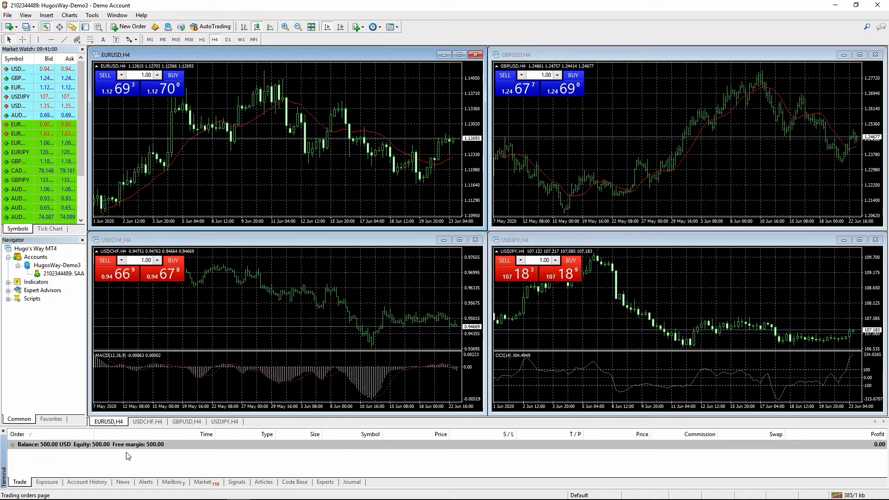
pyautogui.moveTo(78, 453)
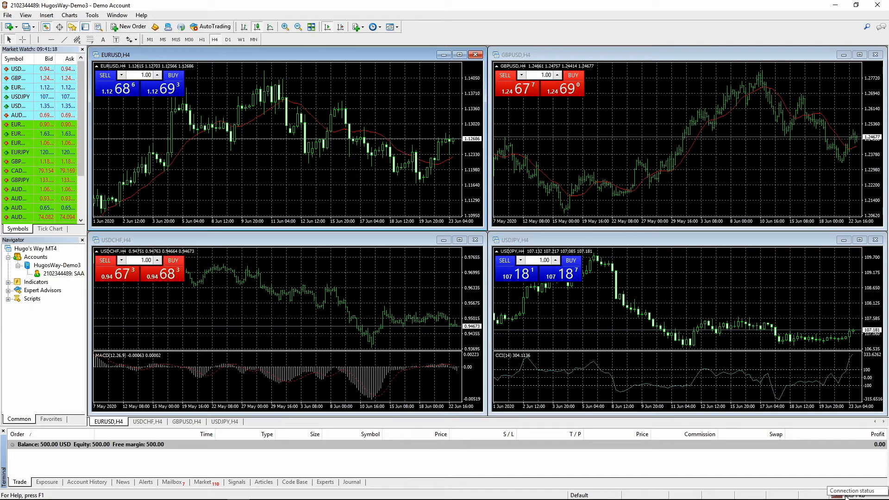
pyautogui.click(853, 495)
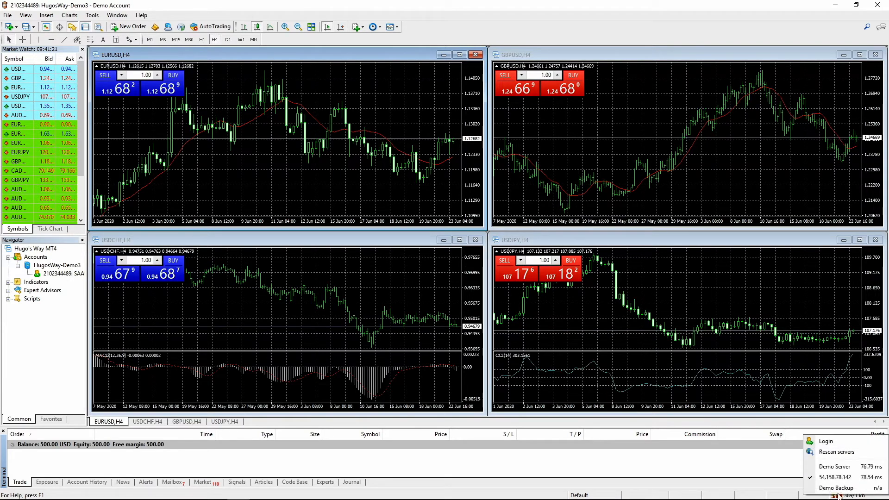
pyautogui.moveTo(835, 477)
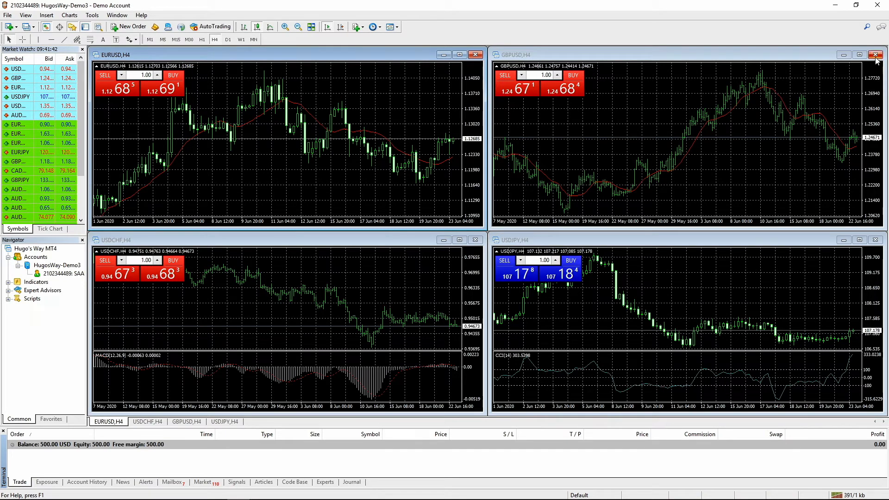
# - Close the other charts, maximize EURUSD H4, hide Market Watch and Navigator, and remove the grid
pyautogui.click(875, 54)
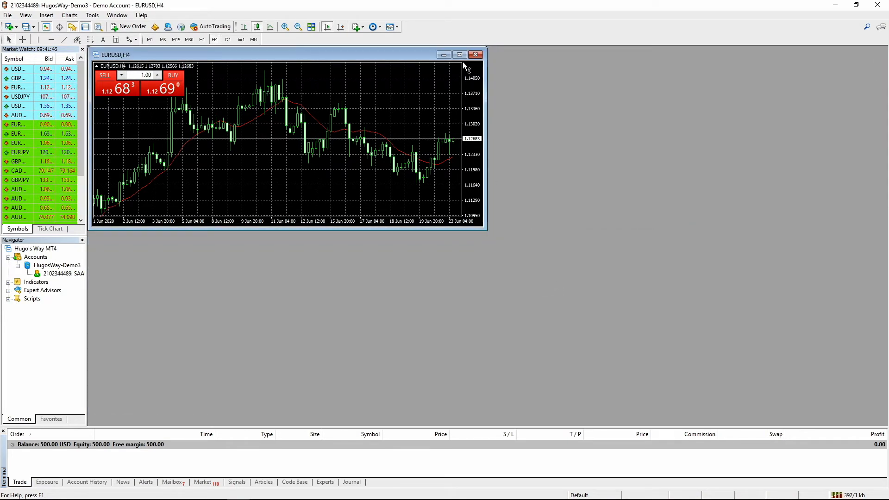
pyautogui.click(459, 55)
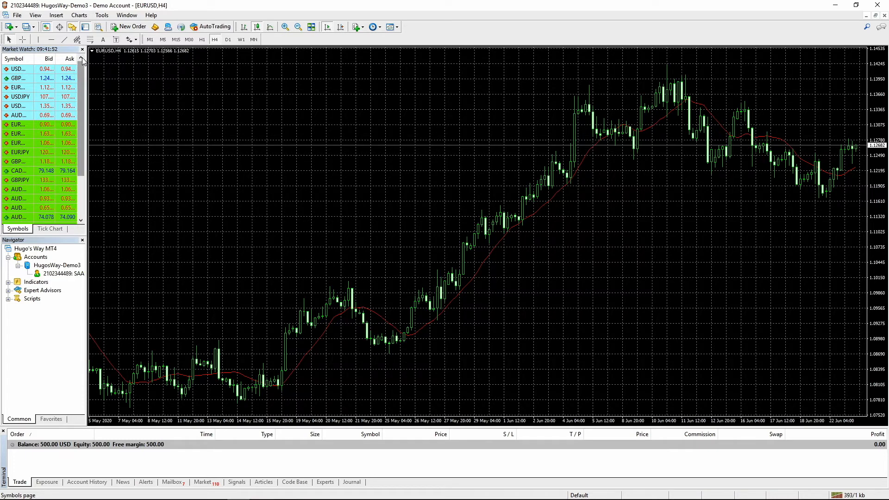
pyautogui.moveTo(83, 50)
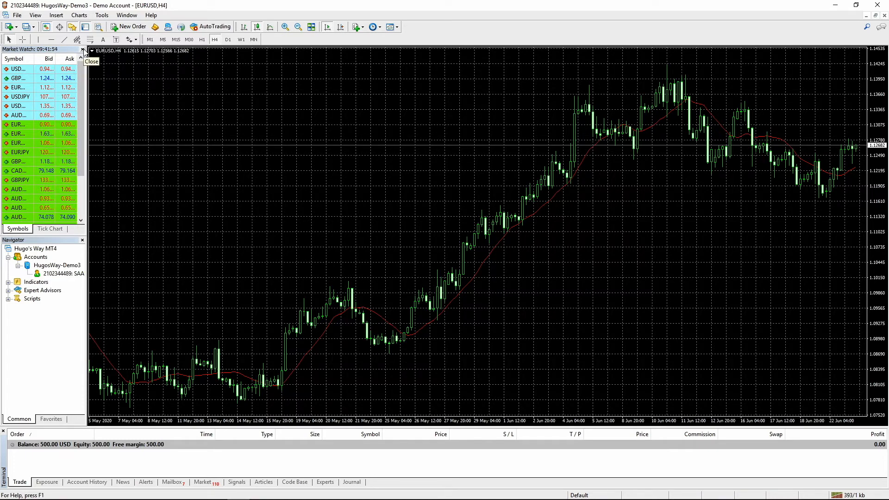
pyautogui.click(90, 62)
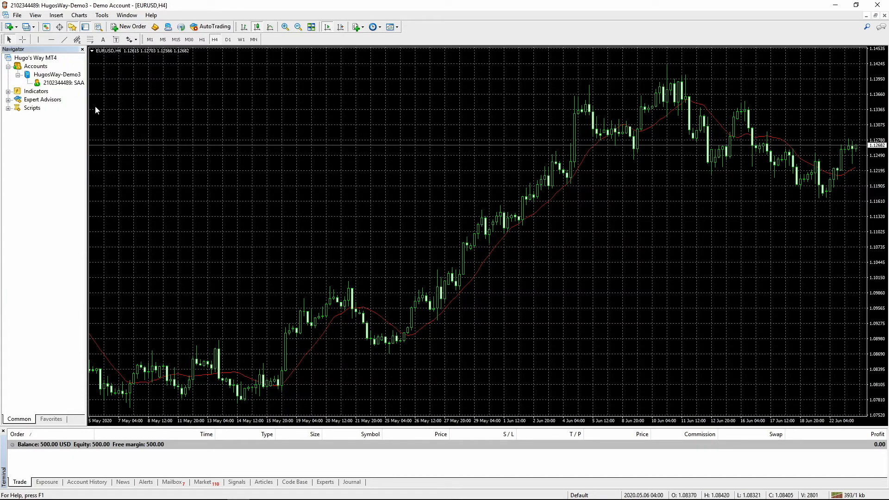
pyautogui.click(82, 49)
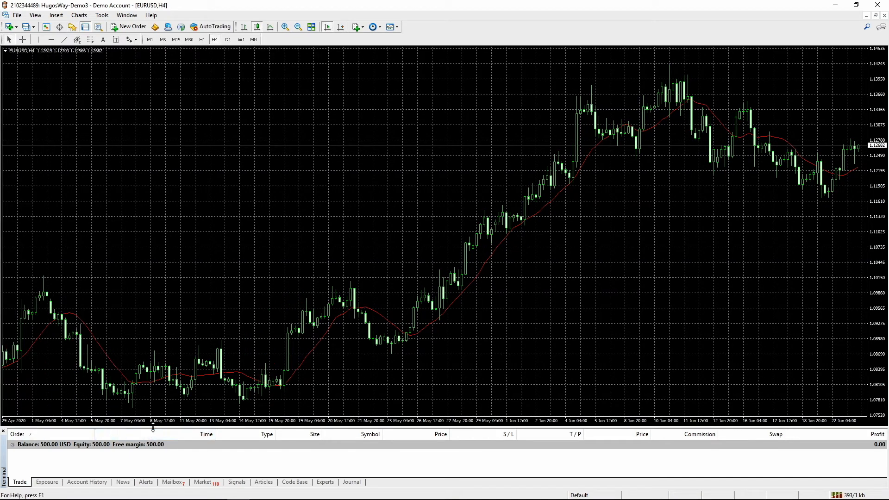
pyautogui.moveTo(320, 429)
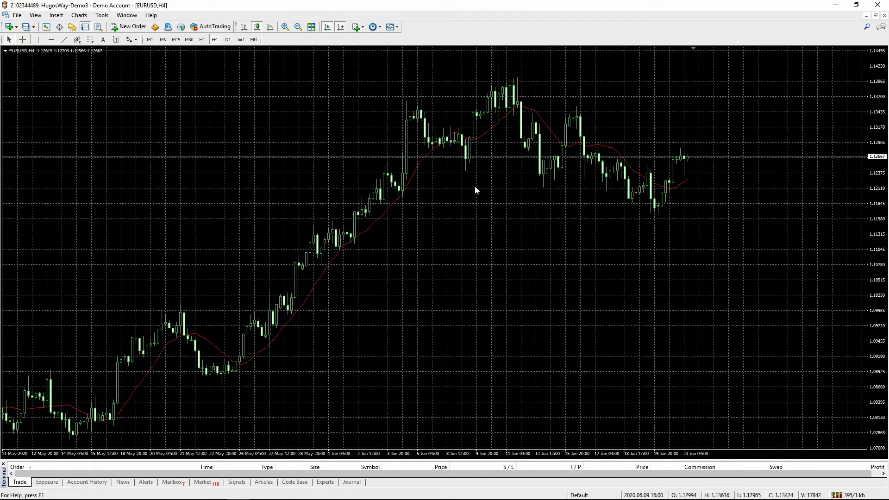
pyautogui.rightClick(475, 190)
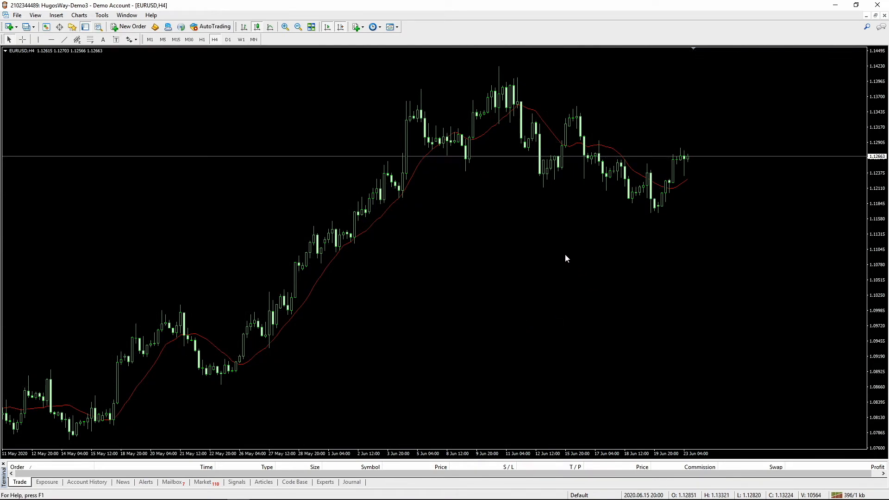
pyautogui.moveTo(366, 108)
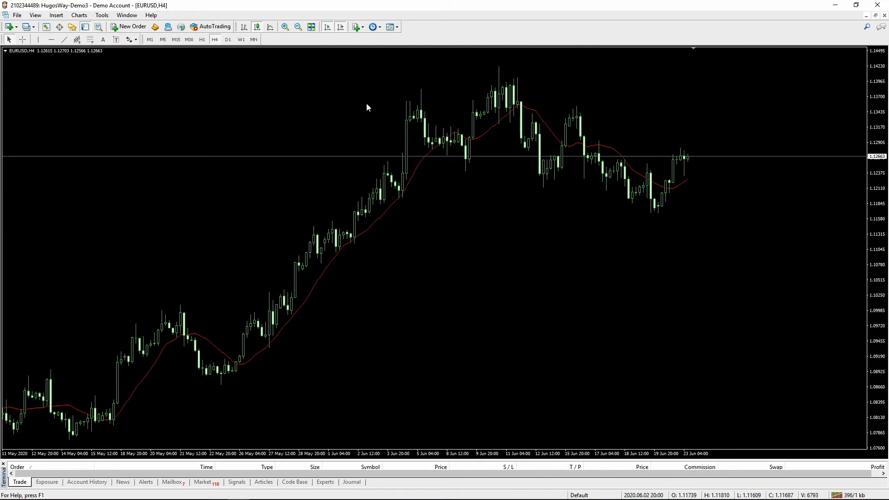
pyautogui.moveTo(130, 27)
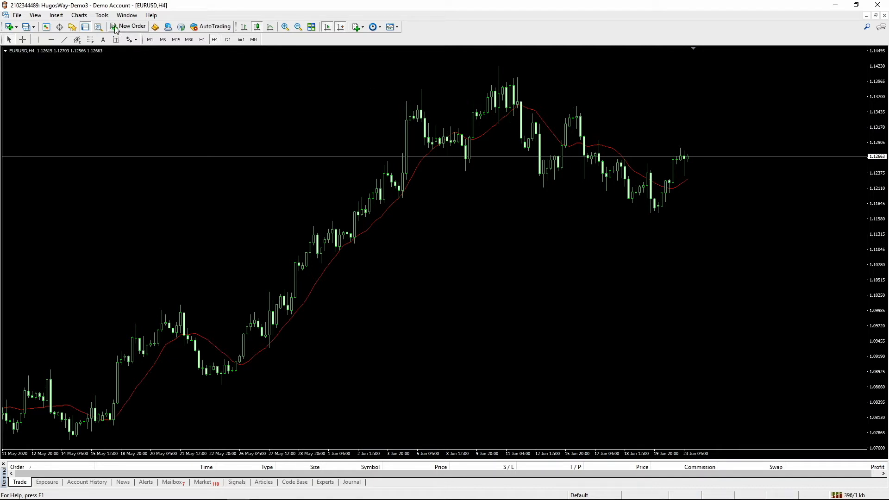
pyautogui.moveTo(117, 31)
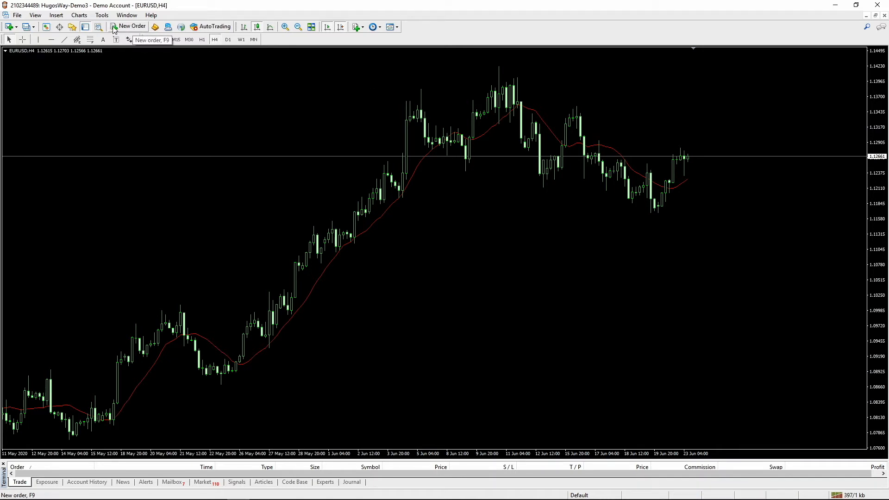
# - Sell 1.00 lot of EURUSD at market via New Order, filled at 1.12664
pyautogui.click(127, 26)
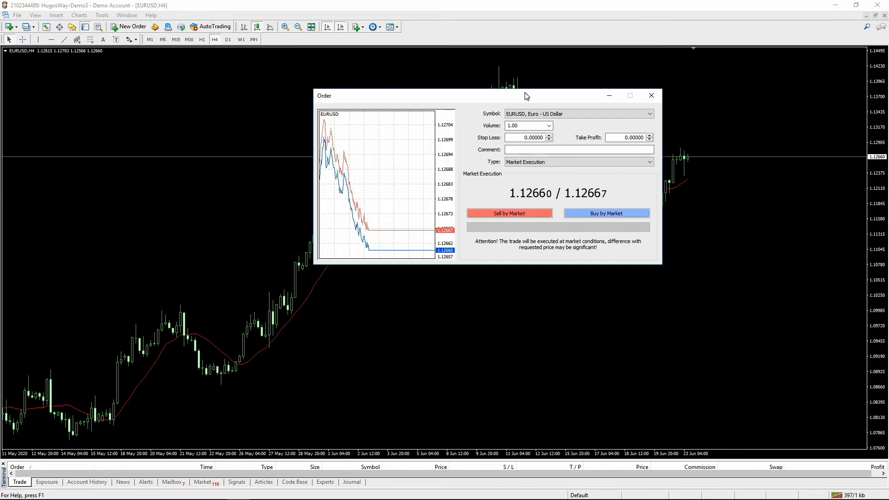
pyautogui.click(508, 213)
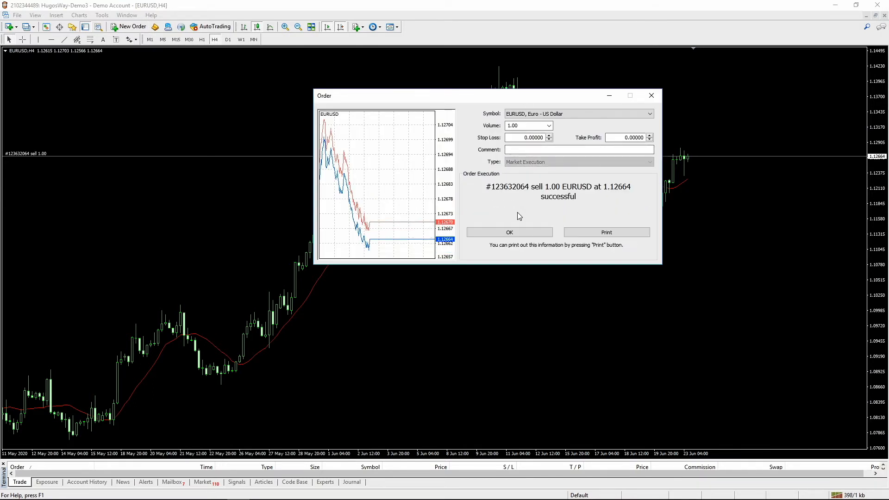
pyautogui.click(508, 232)
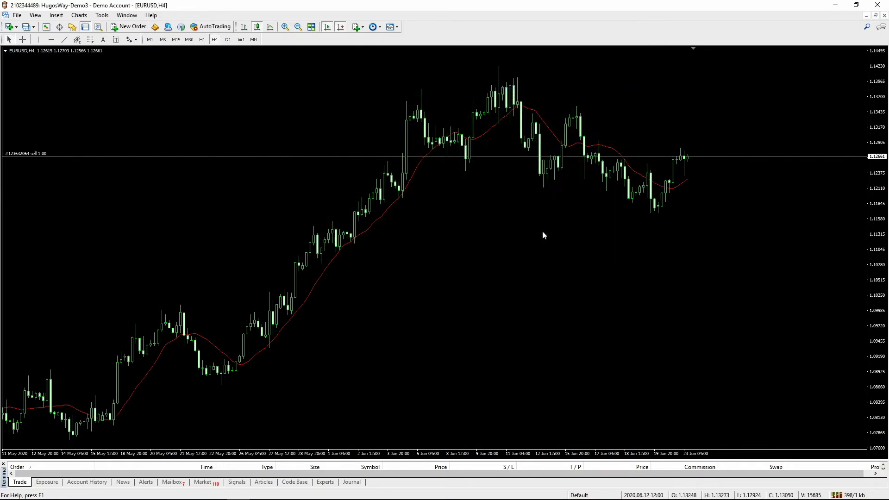
pyautogui.moveTo(706, 158)
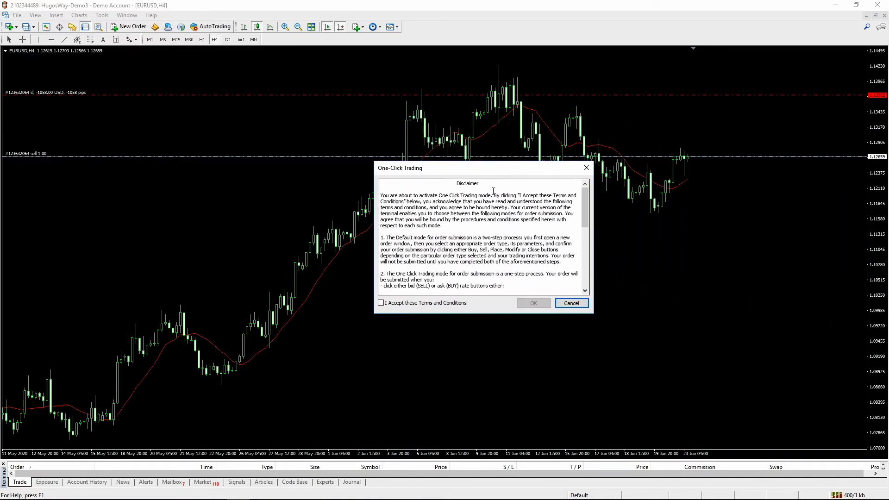
pyautogui.moveTo(446, 183)
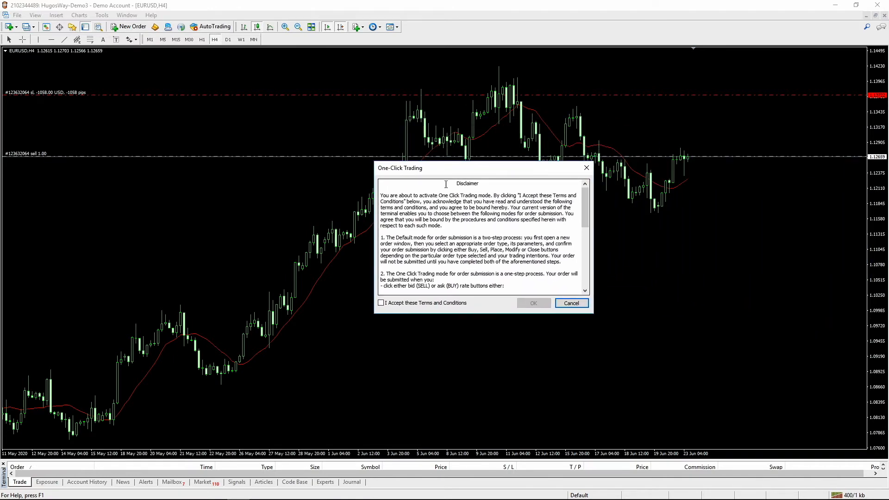
pyautogui.moveTo(403, 188)
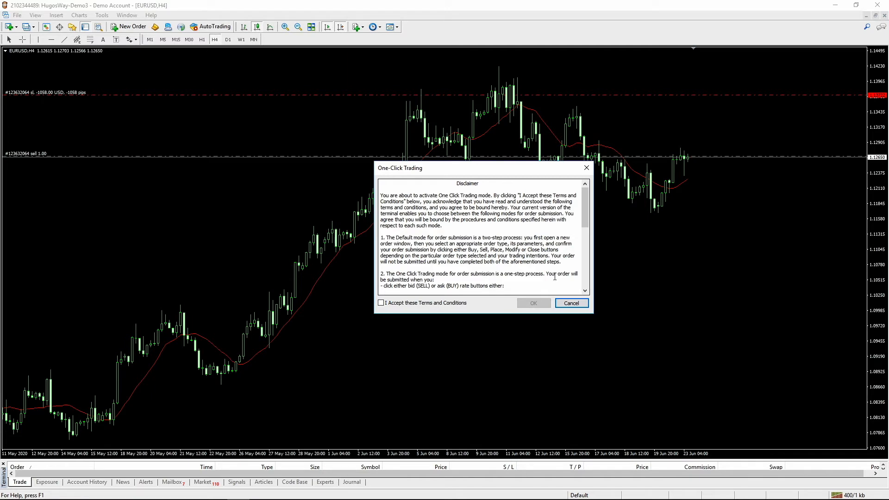
# - Decline the One-Click Trading disclaimer, keeping the dragged 1.13722 stop loss in the modify window
pyautogui.click(571, 303)
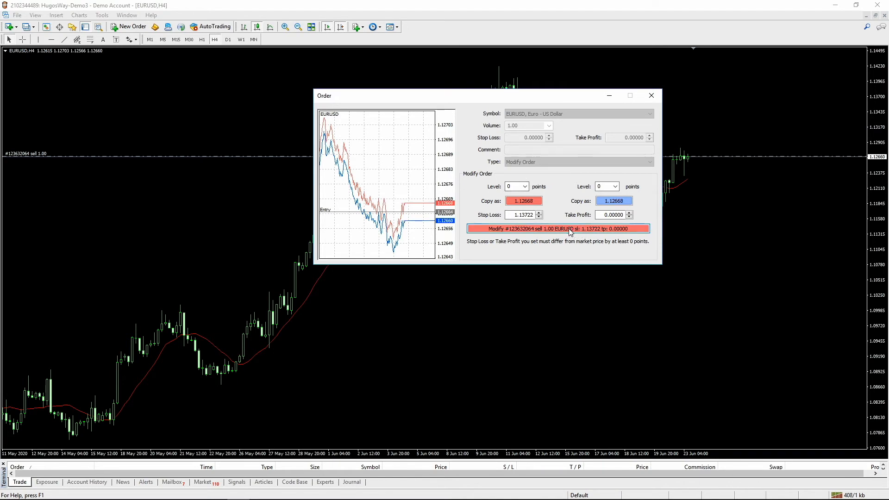
# - Apply the 1.13722 stop loss and 1.09276 take profit, then move the stop loss down to 1.13207
pyautogui.click(558, 229)
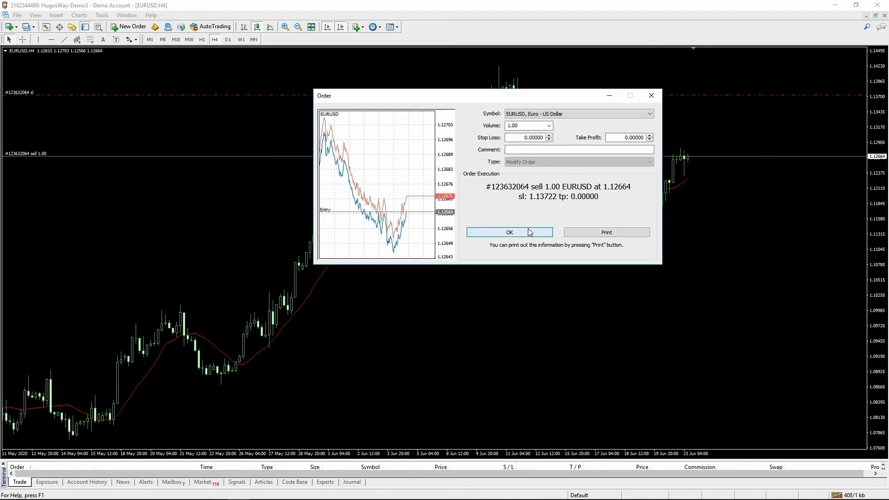
pyautogui.click(509, 232)
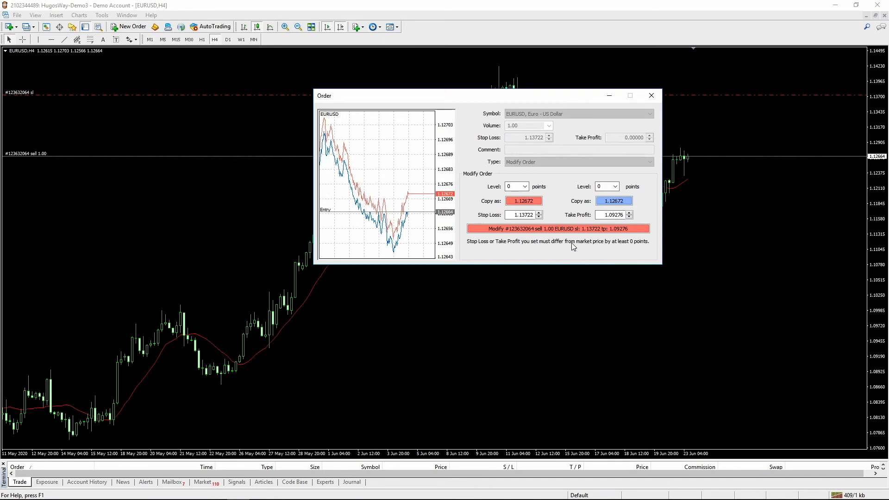
pyautogui.click(651, 95)
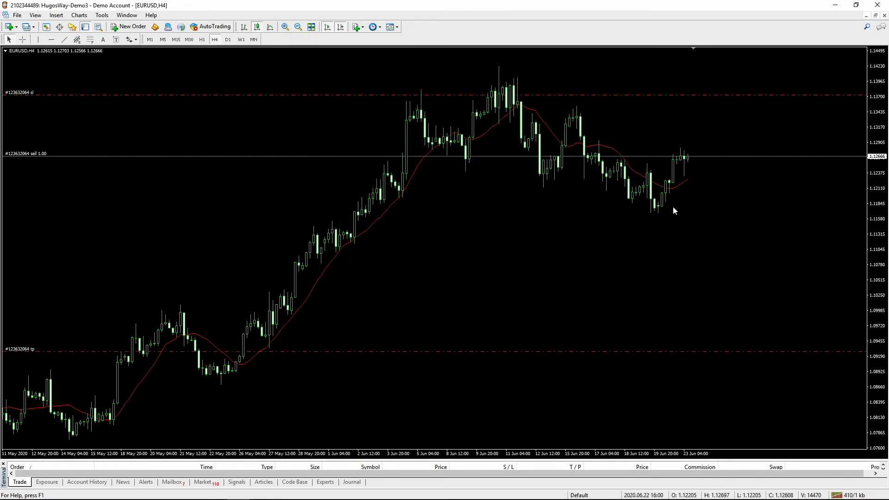
pyautogui.moveTo(46, 126)
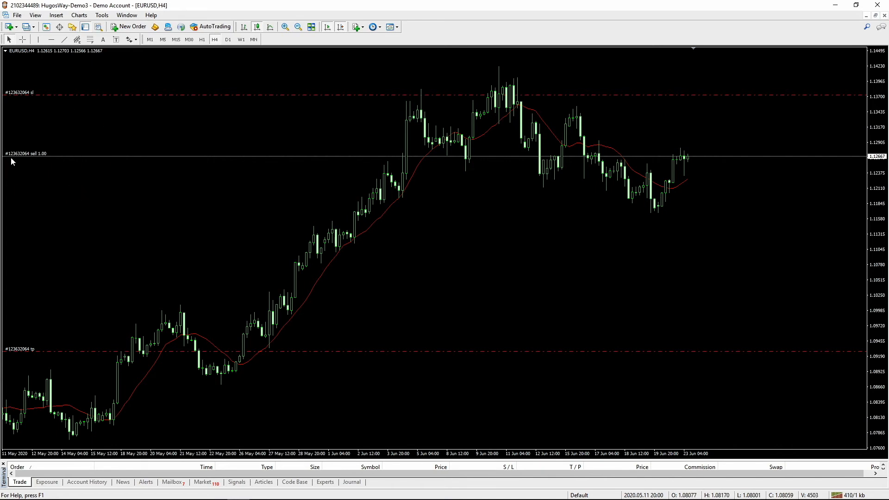
pyautogui.moveTo(14, 160)
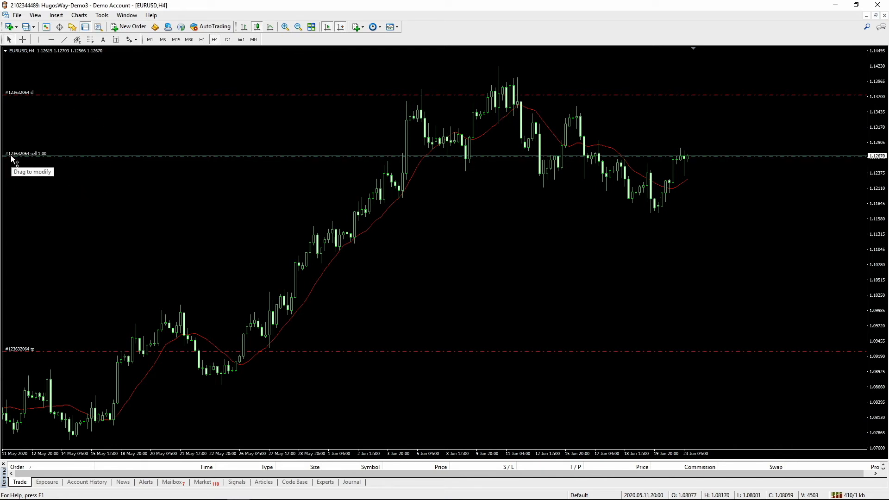
pyautogui.moveTo(699, 135)
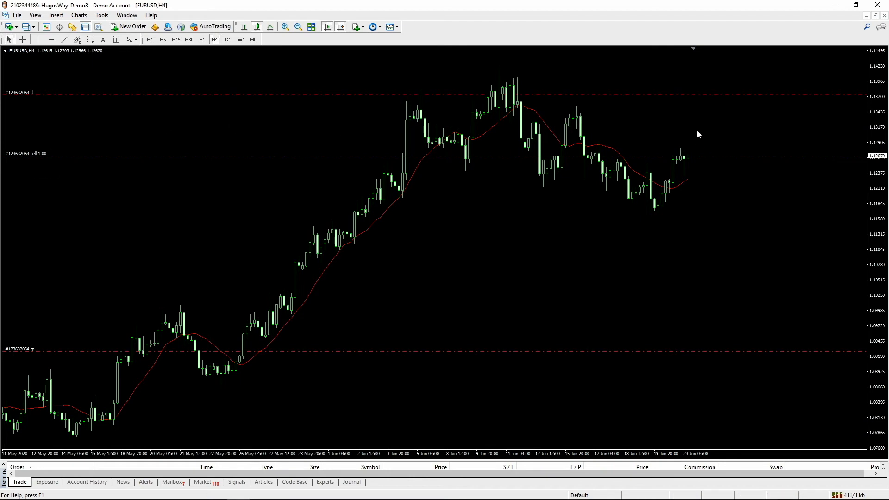
pyautogui.moveTo(748, 100)
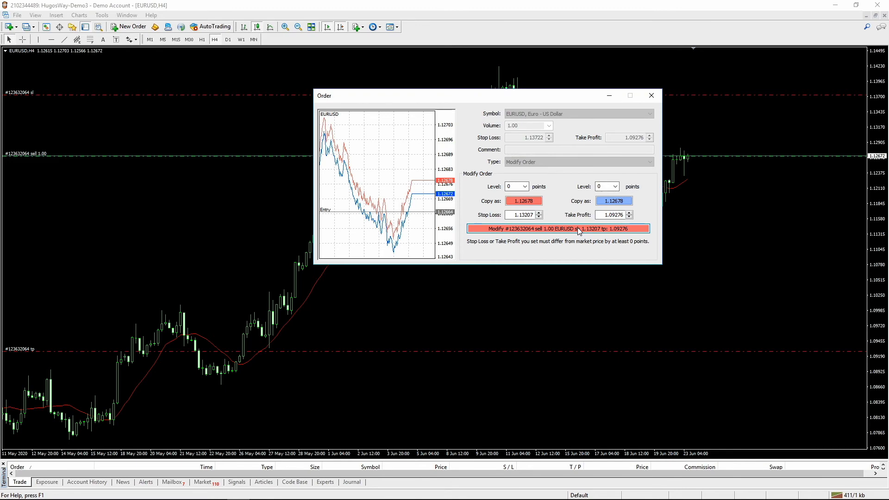
pyautogui.click(651, 94)
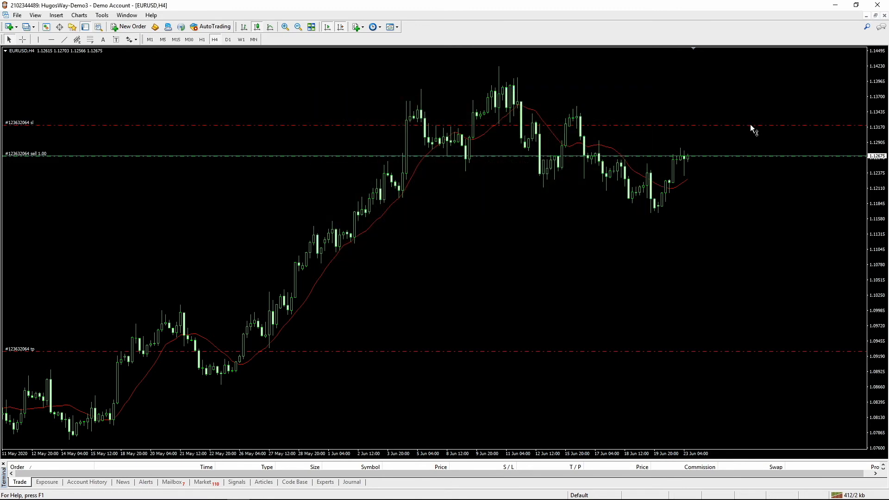
pyautogui.moveTo(753, 127)
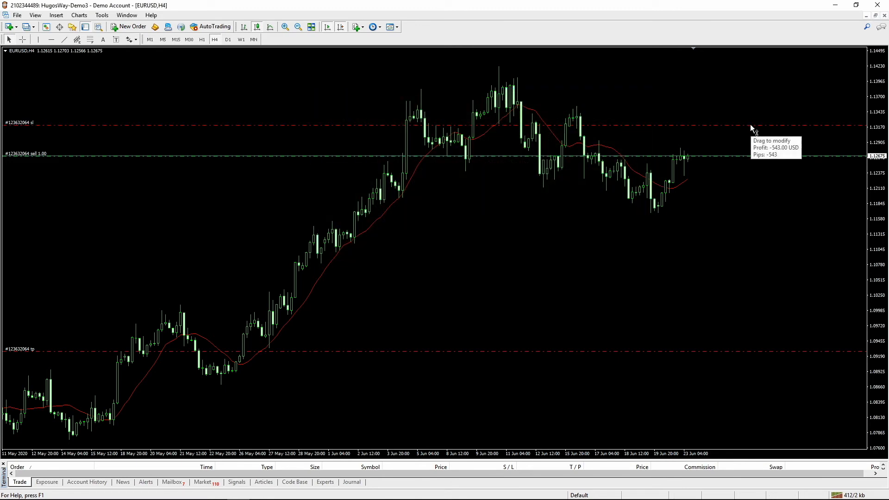
pyautogui.moveTo(813, 355)
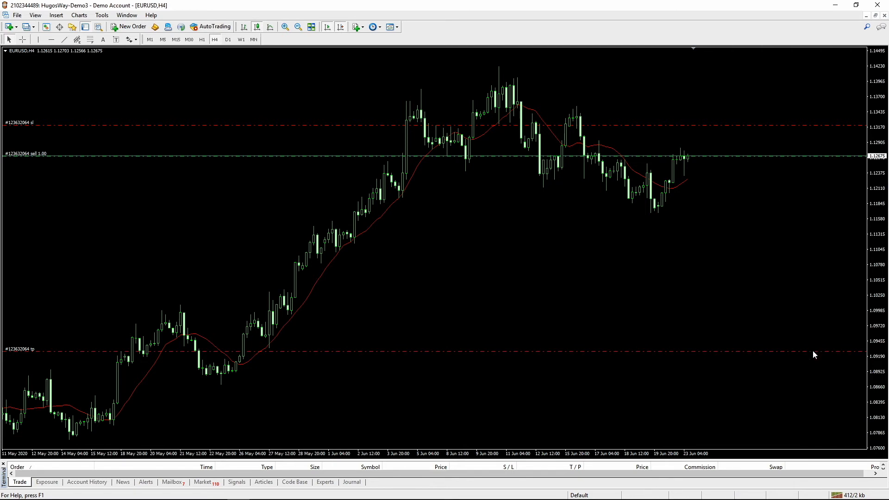
pyautogui.moveTo(814, 355)
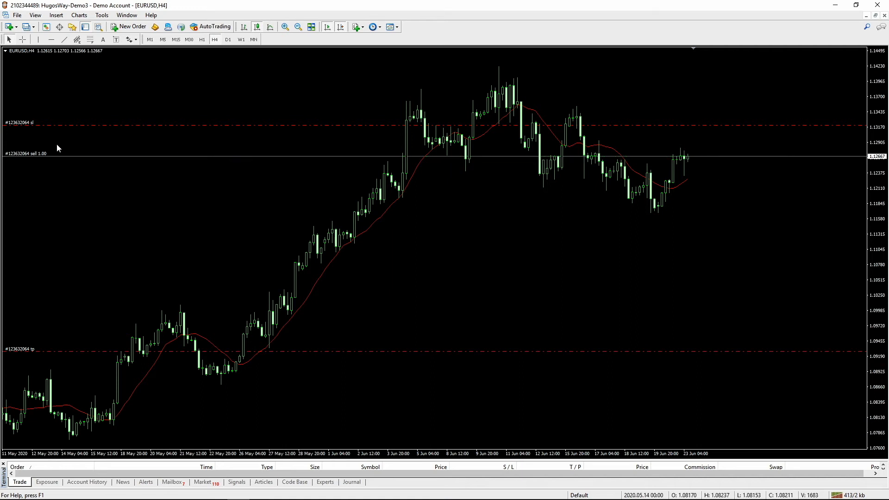
pyautogui.moveTo(543, 173)
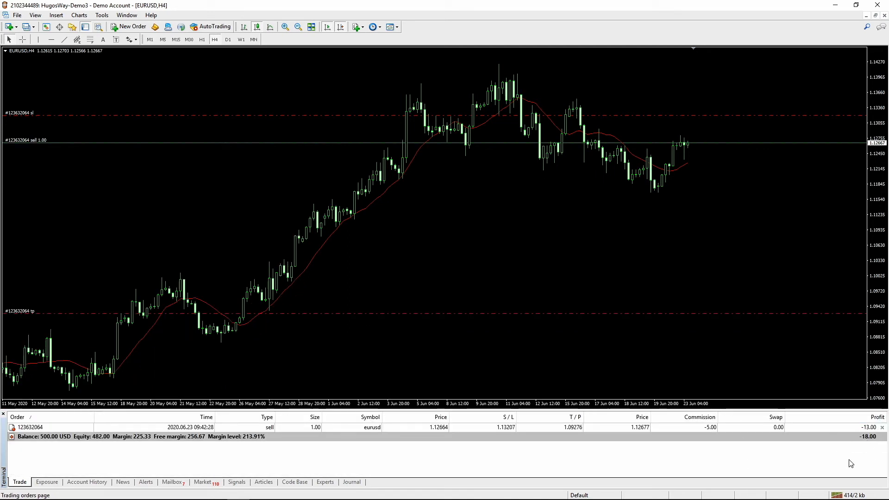
pyautogui.moveTo(299, 454)
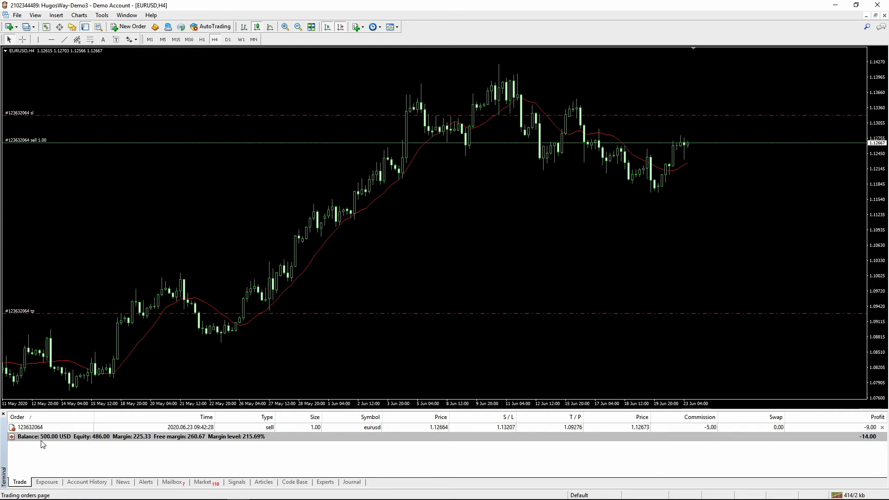
pyautogui.moveTo(140, 461)
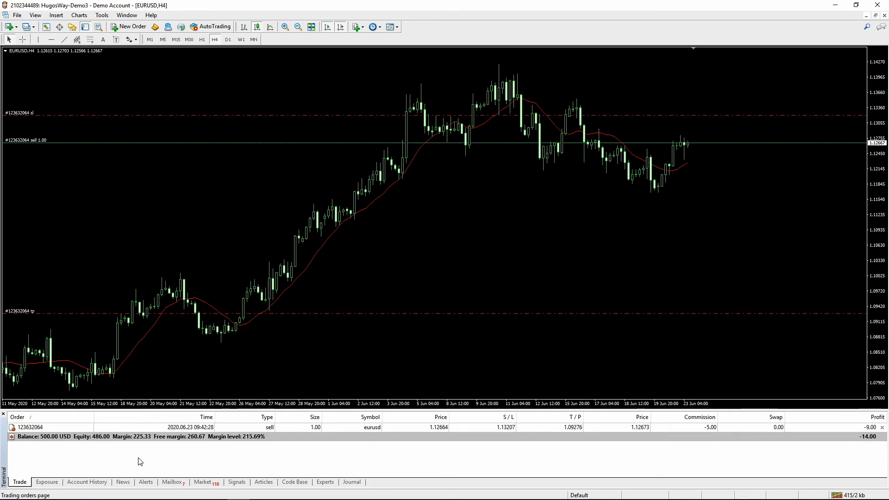
# - Close the 1-lot EURUSD sell by market at 1.12677 from the Trade tab
pyautogui.doubleClick(30, 427)
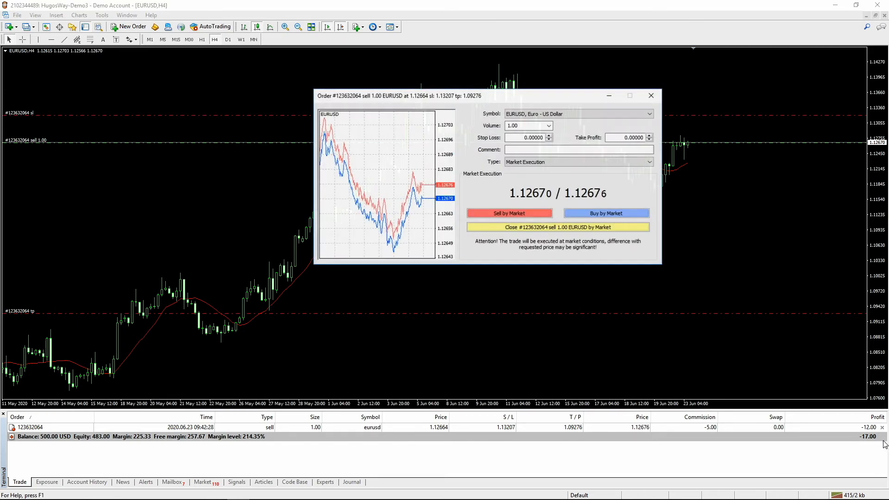
pyautogui.click(557, 227)
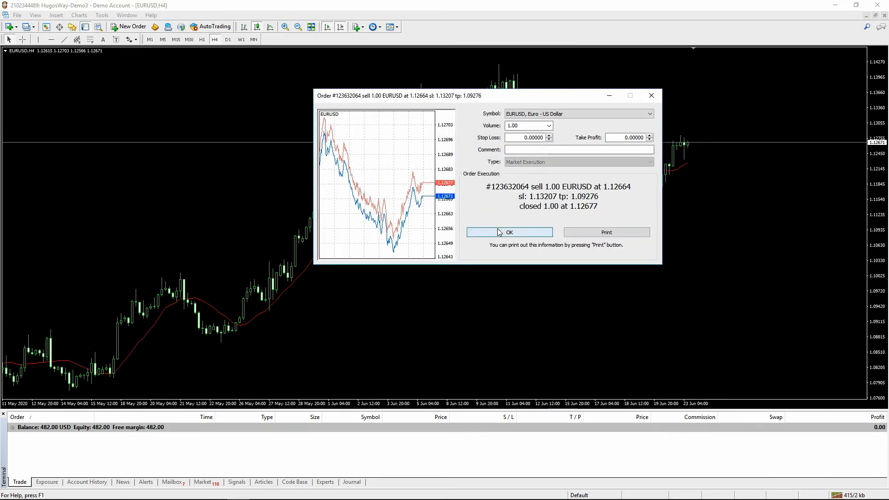
pyautogui.click(509, 231)
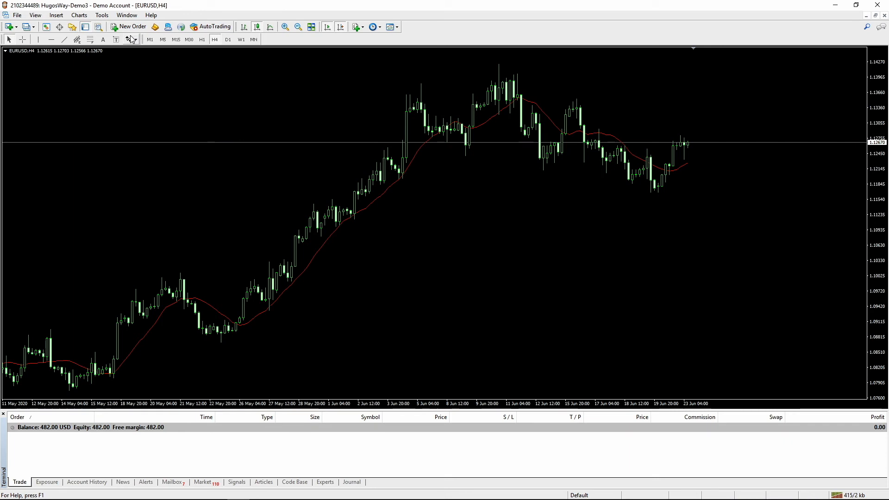
# - Sell 0.01 lots of EURUSD at market via New Order, filled at 1.12676
pyautogui.click(128, 26)
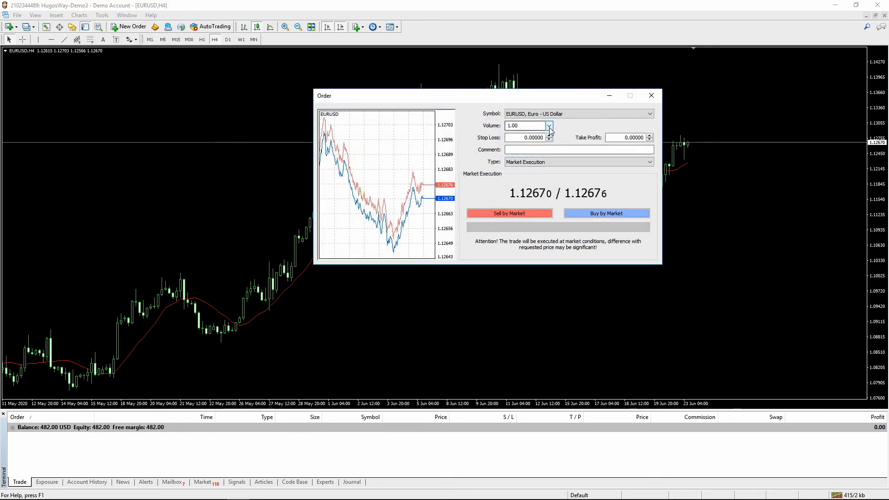
pyautogui.click(548, 125)
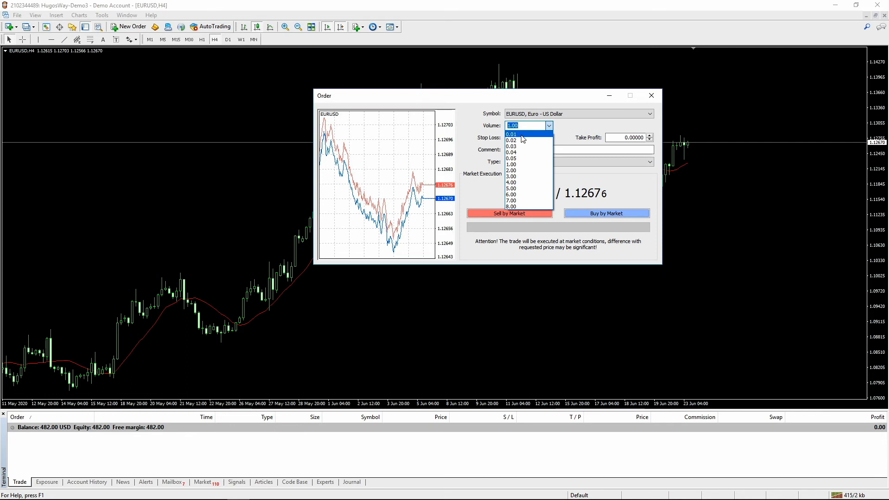
pyautogui.click(511, 133)
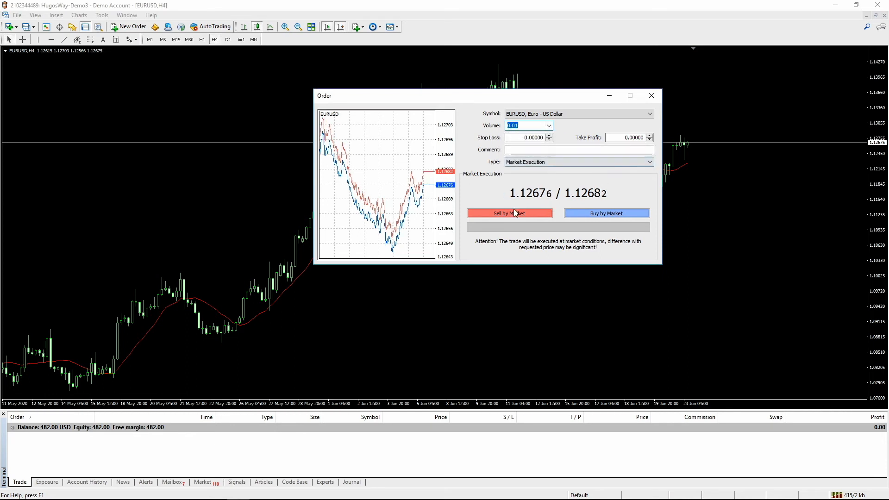
pyautogui.click(509, 213)
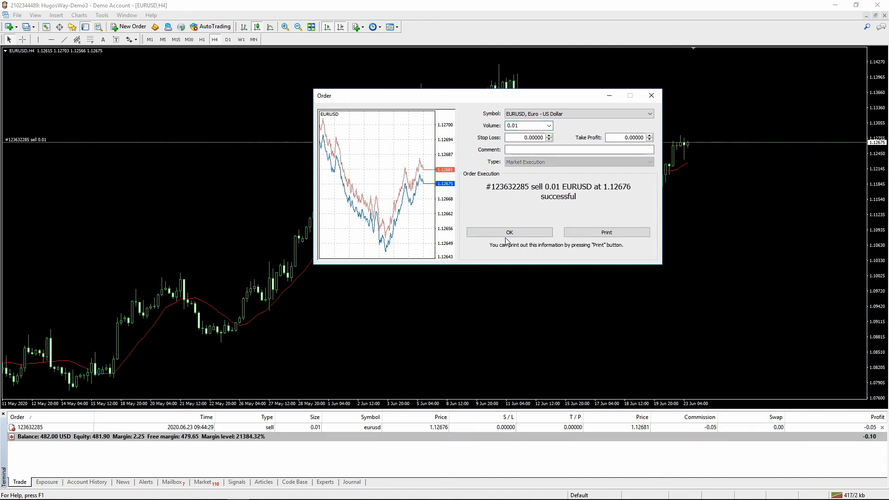
pyautogui.click(509, 233)
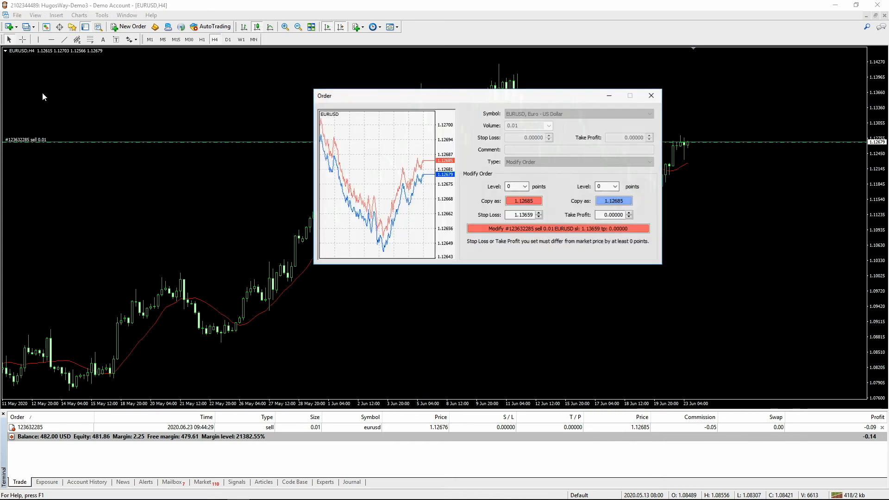
# - Apply a 1.13659 stop loss and 1.08875 take profit to the 0.01-lot sell
pyautogui.click(558, 228)
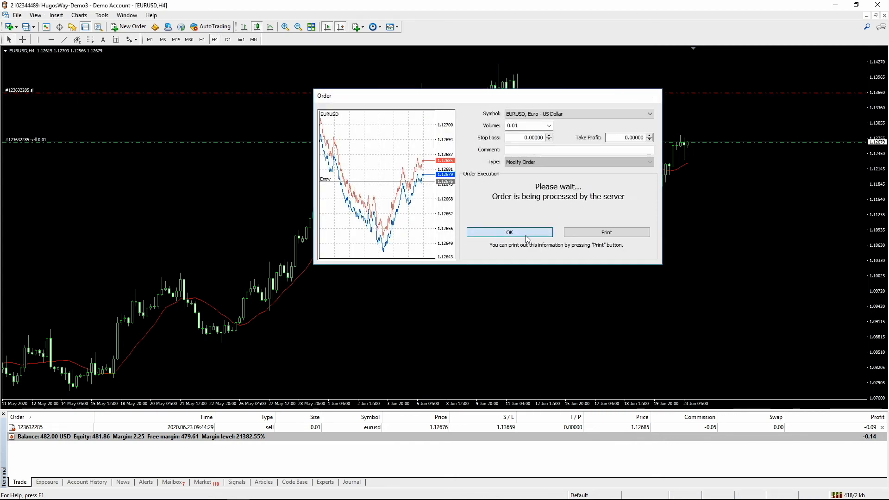
pyautogui.click(508, 232)
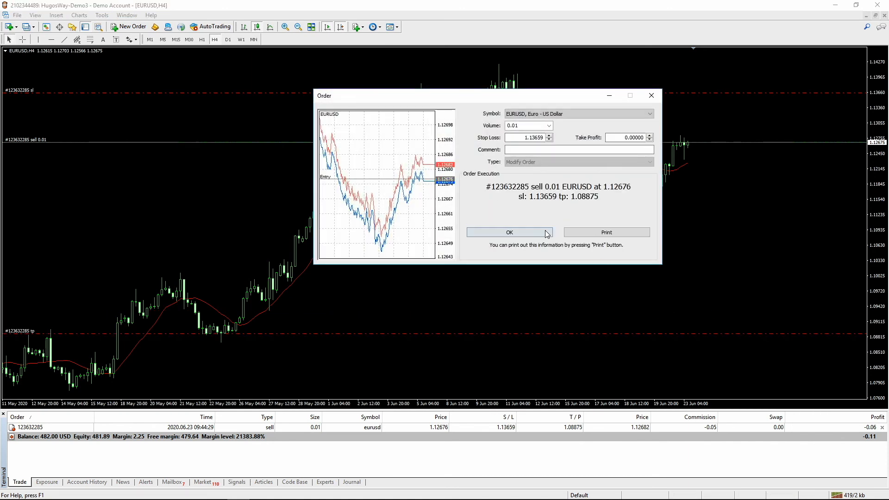
pyautogui.click(509, 232)
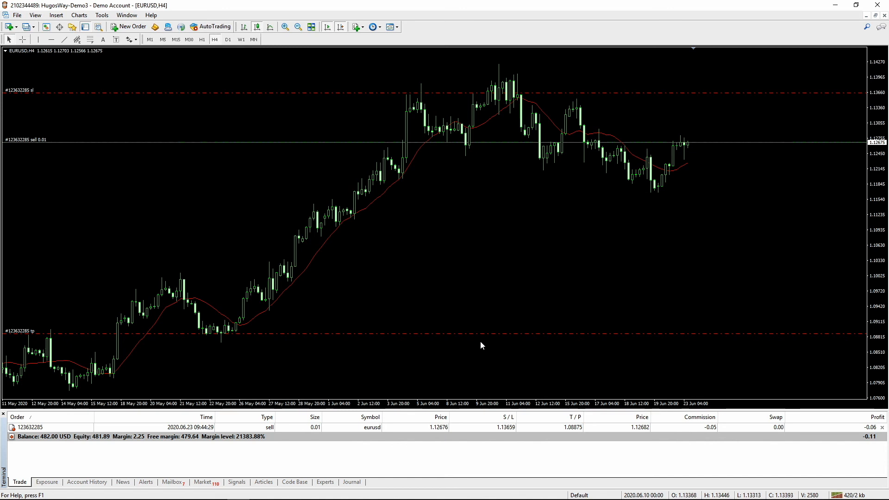
pyautogui.moveTo(490, 334)
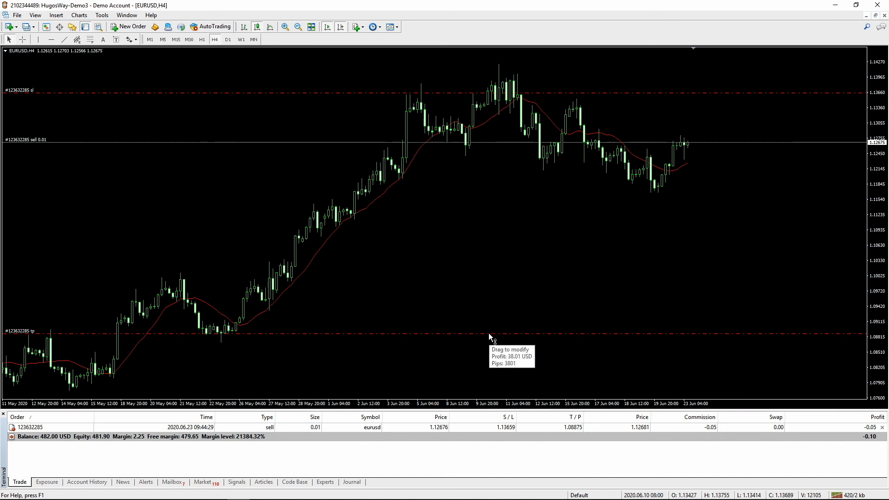
pyautogui.moveTo(726, 97)
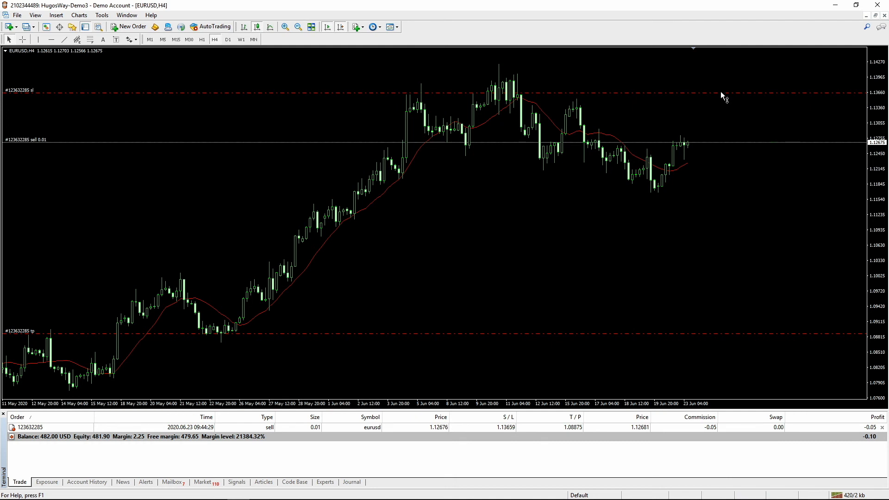
pyautogui.moveTo(745, 340)
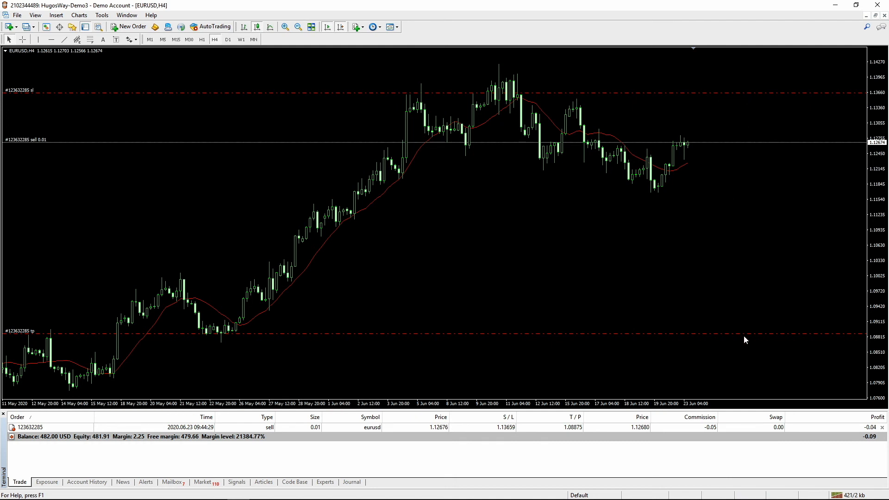
pyautogui.moveTo(751, 334)
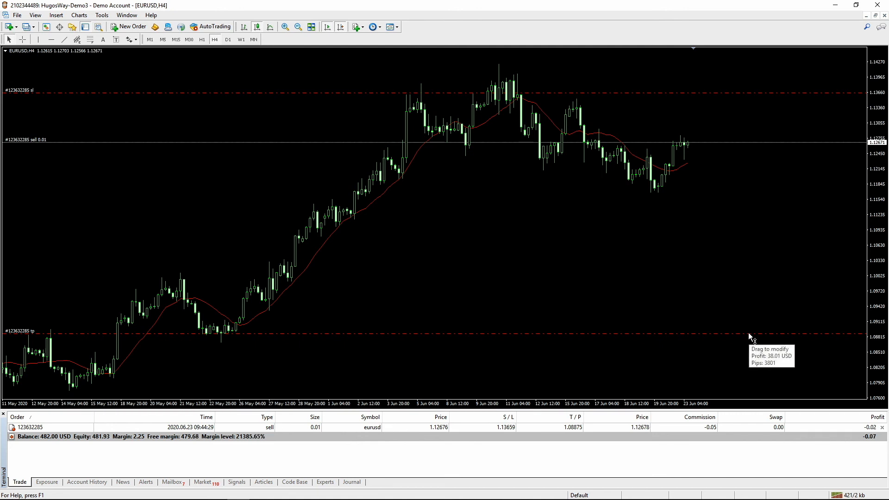
pyautogui.moveTo(545, 157)
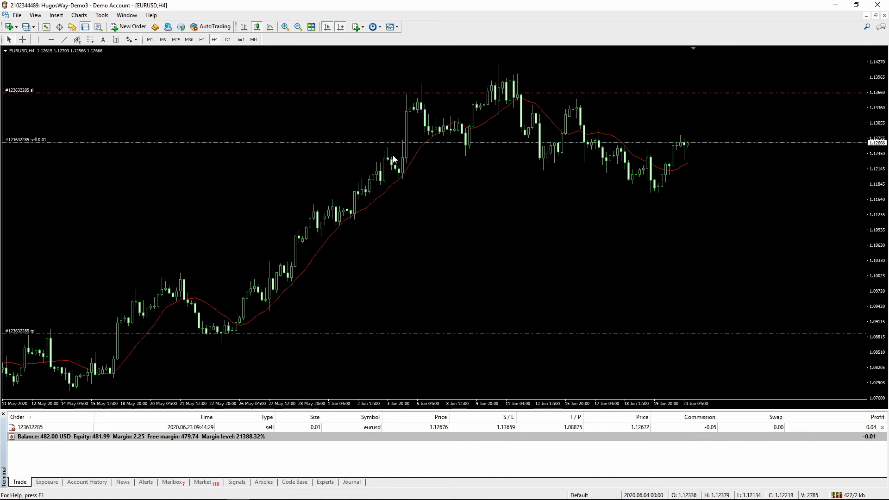
pyautogui.moveTo(735, 234)
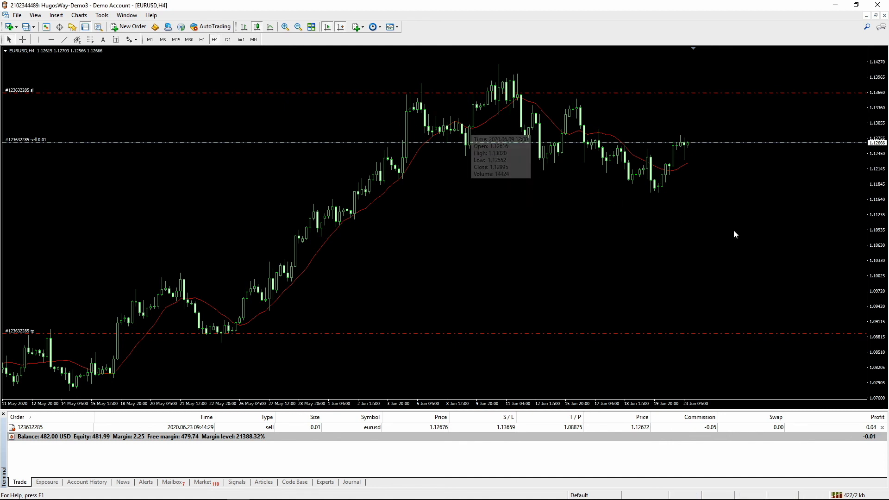
pyautogui.moveTo(739, 235)
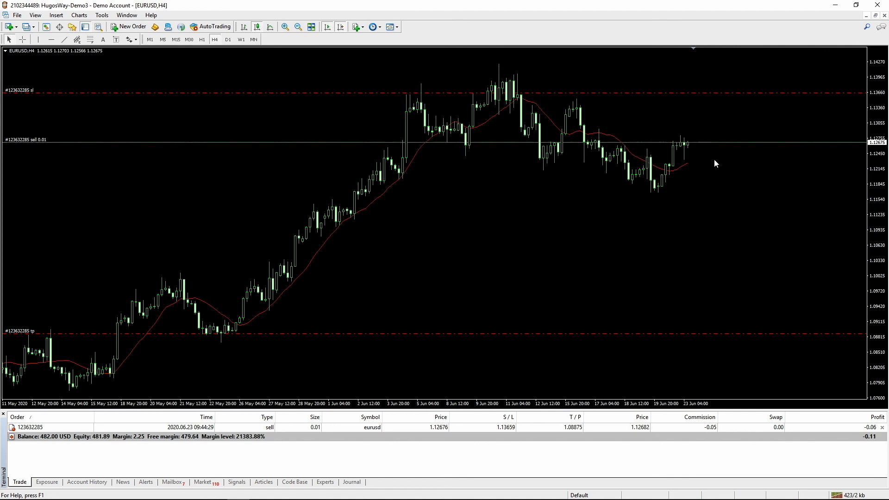
pyautogui.moveTo(705, 97)
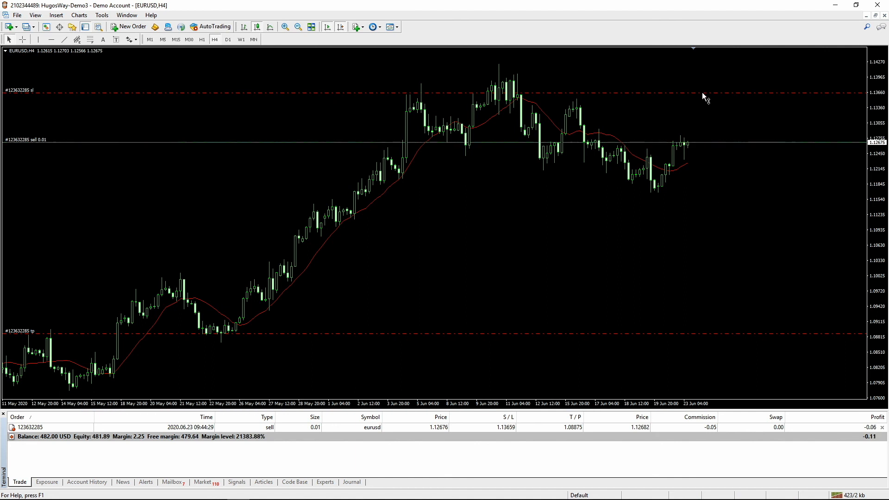
pyautogui.moveTo(703, 94)
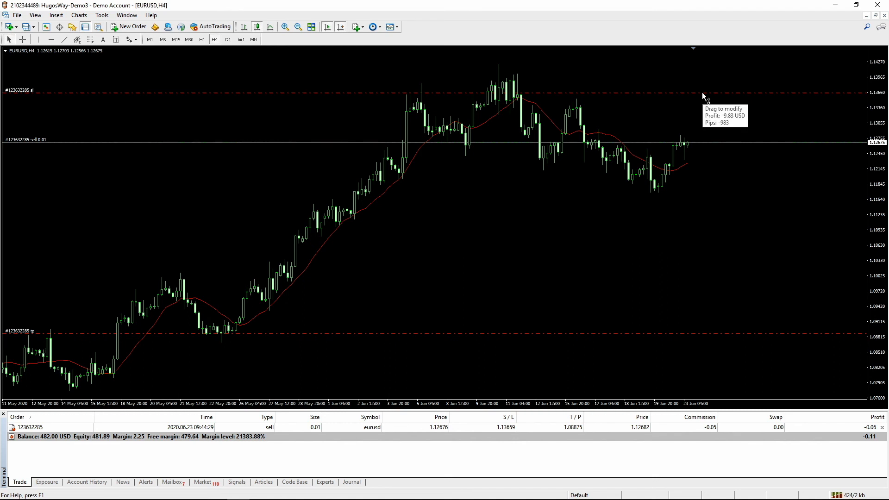
pyautogui.moveTo(699, 229)
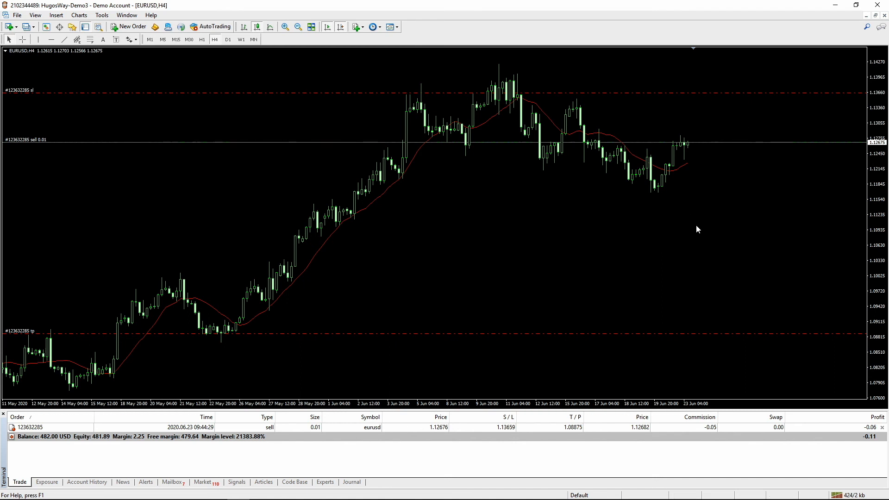